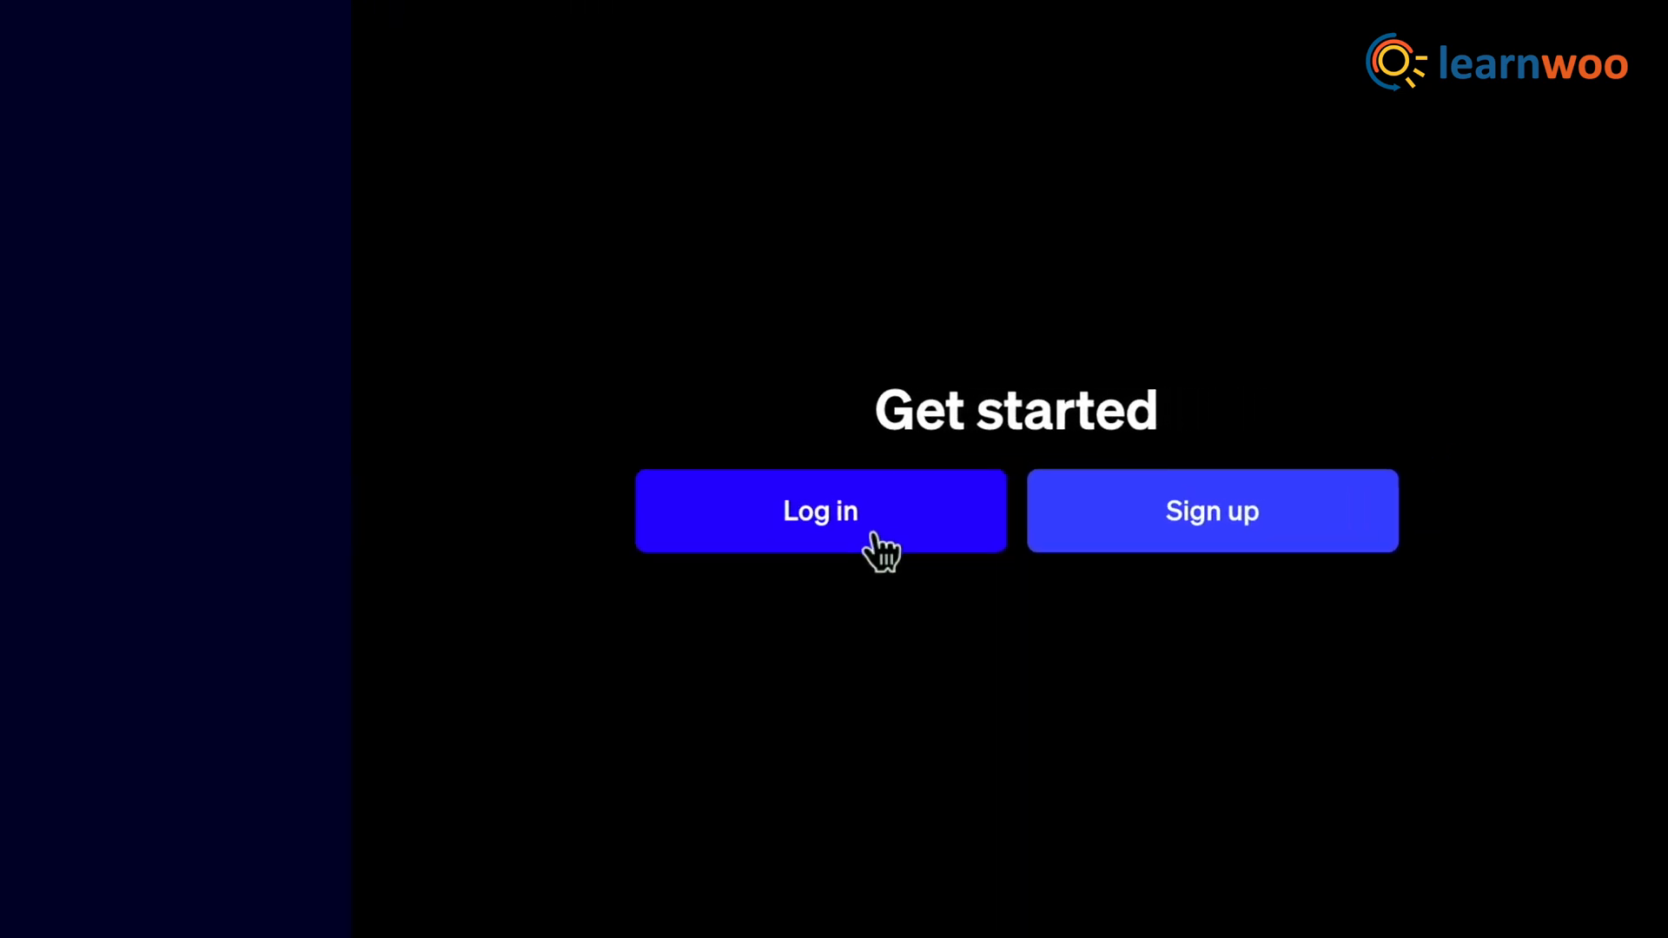
Sign in and ask ChatGPT "Give me 10 topic ideas on marketing and branding".
{"action": "left_click", "coordinate": [820, 511]}
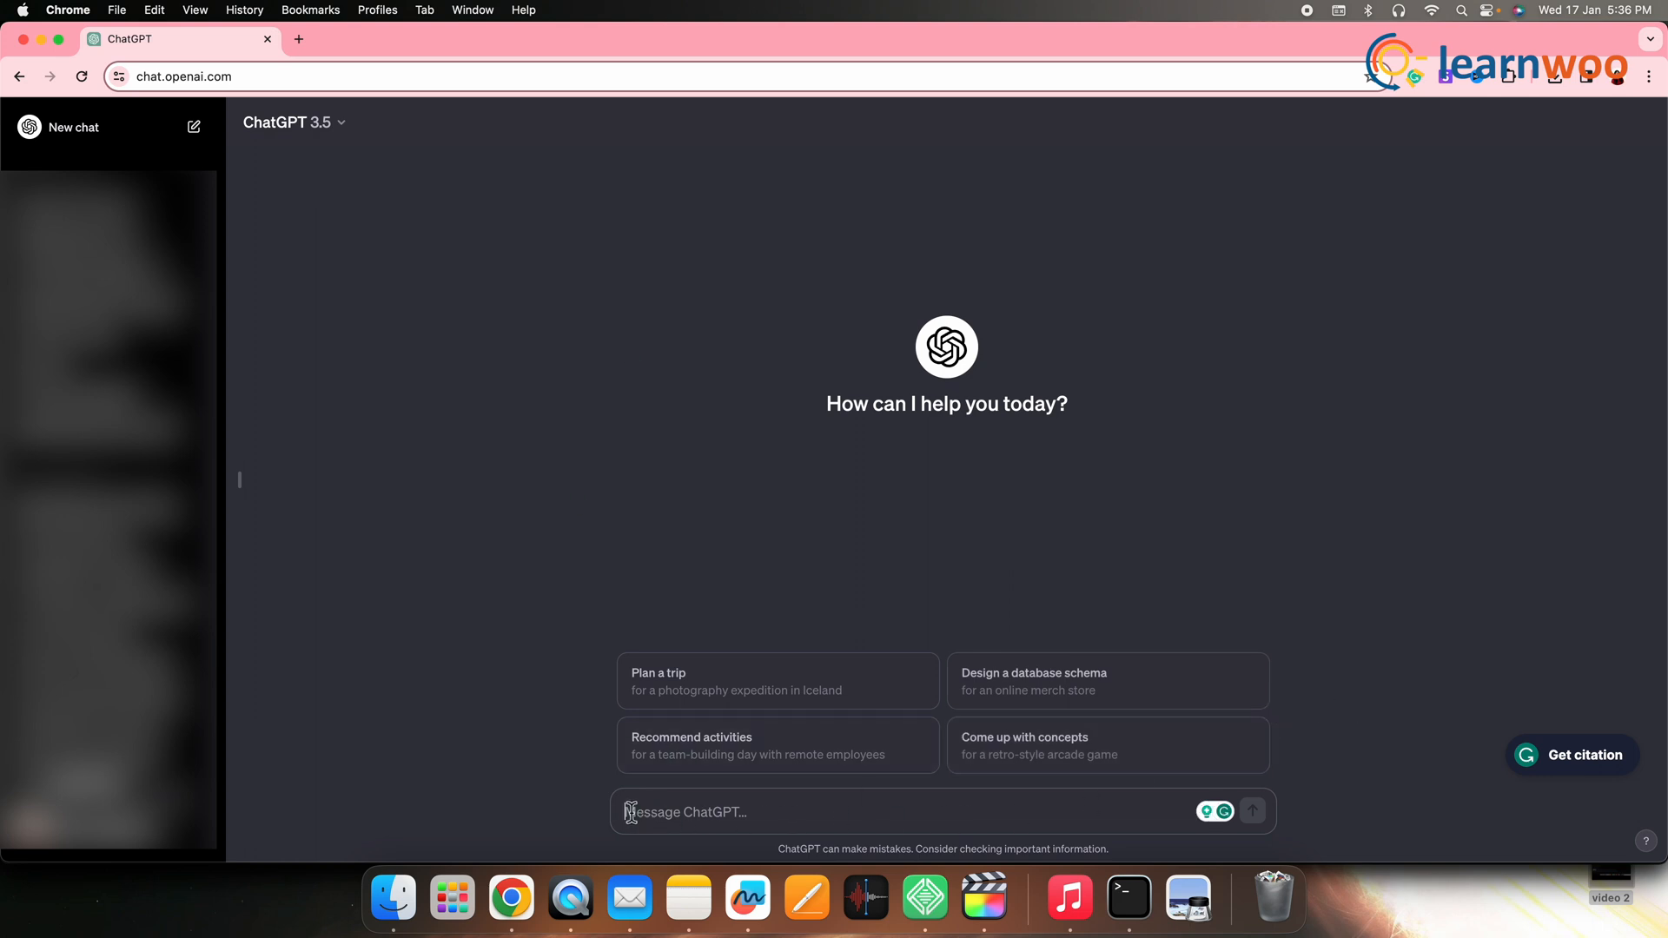
{"action": "type", "text": "Give me 10 topic ideas on marketing and branding"}
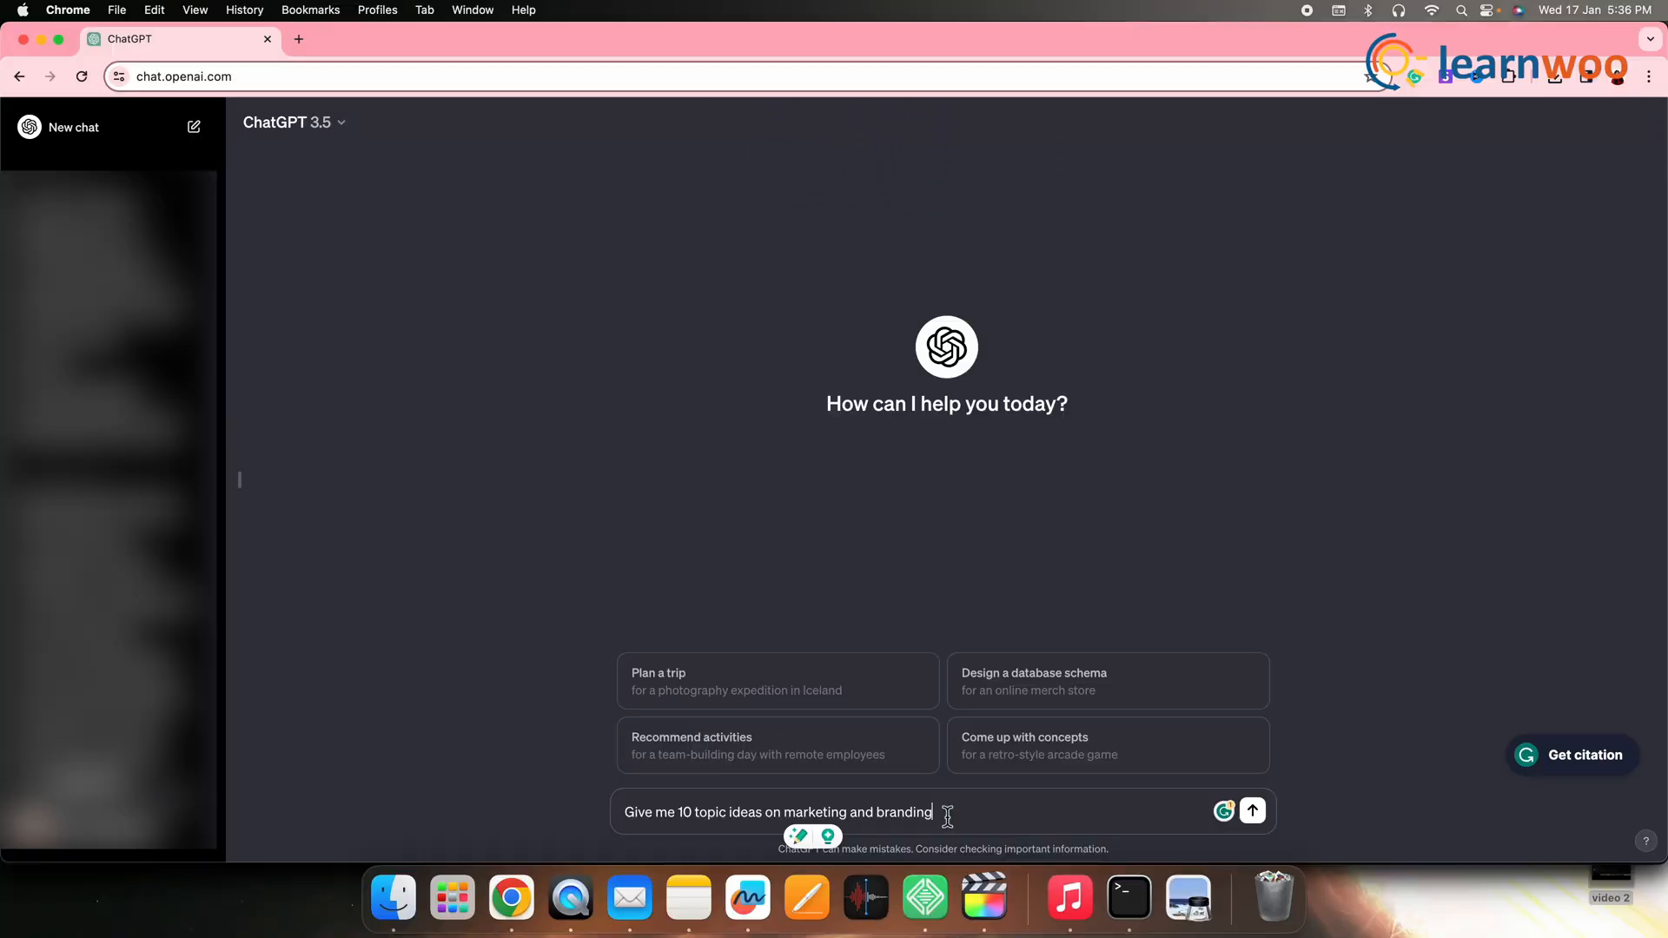
{"action": "left_click", "coordinate": [1250, 810]}
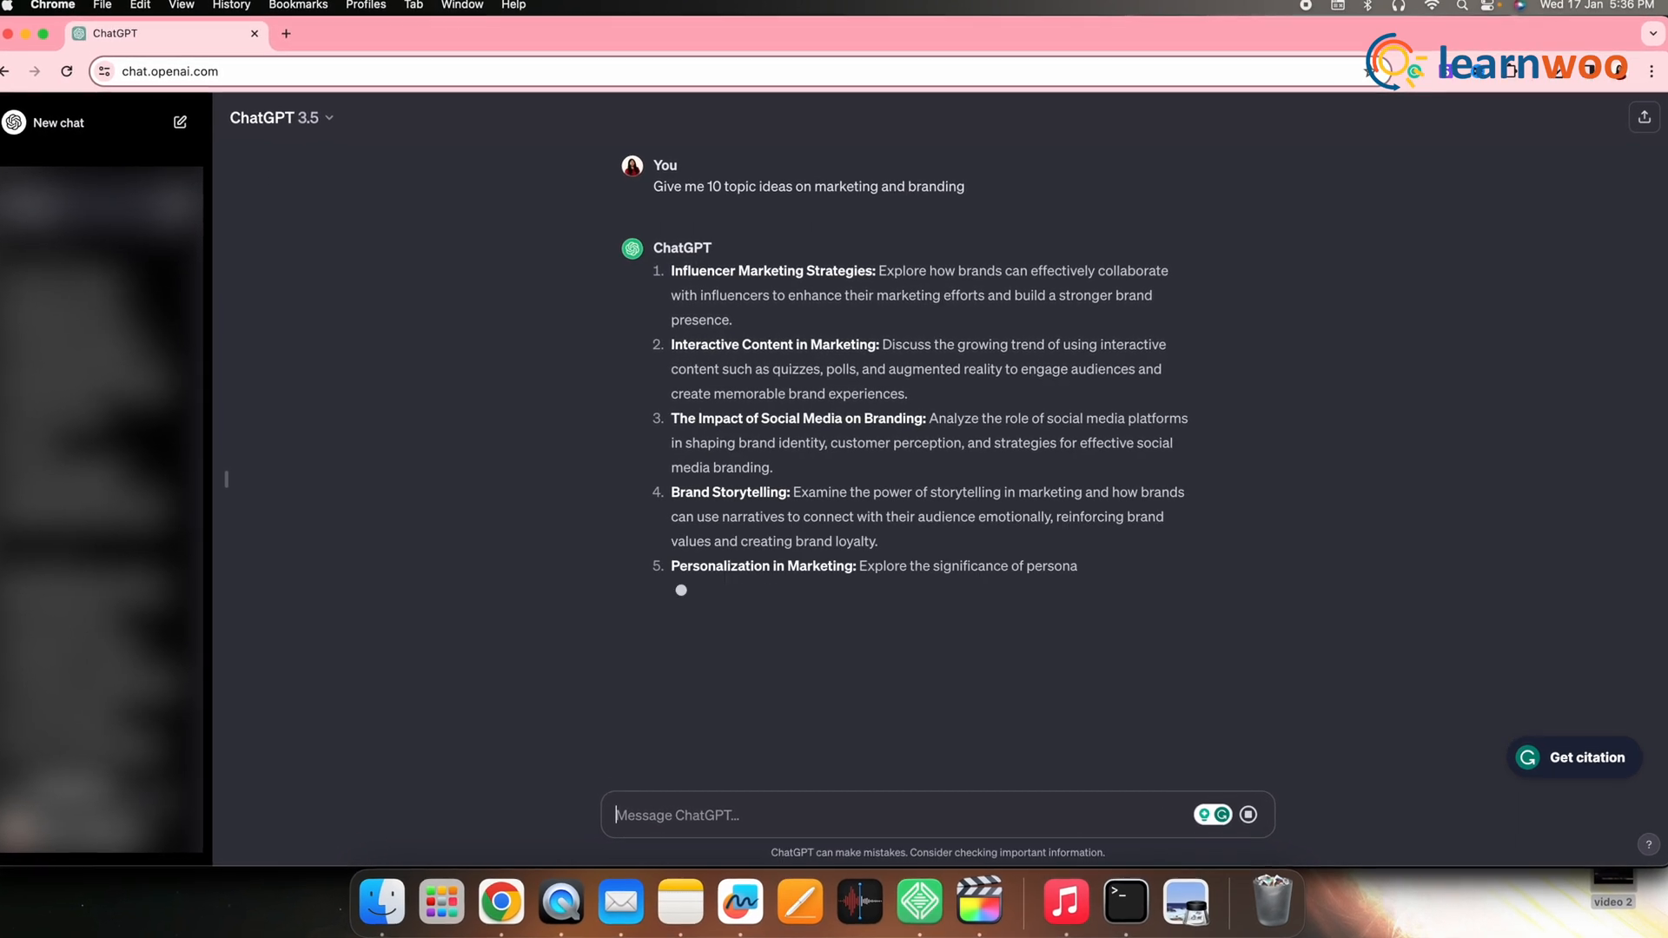
{"action": "scroll", "scroll_direction": "down", "scroll_amount": 3}
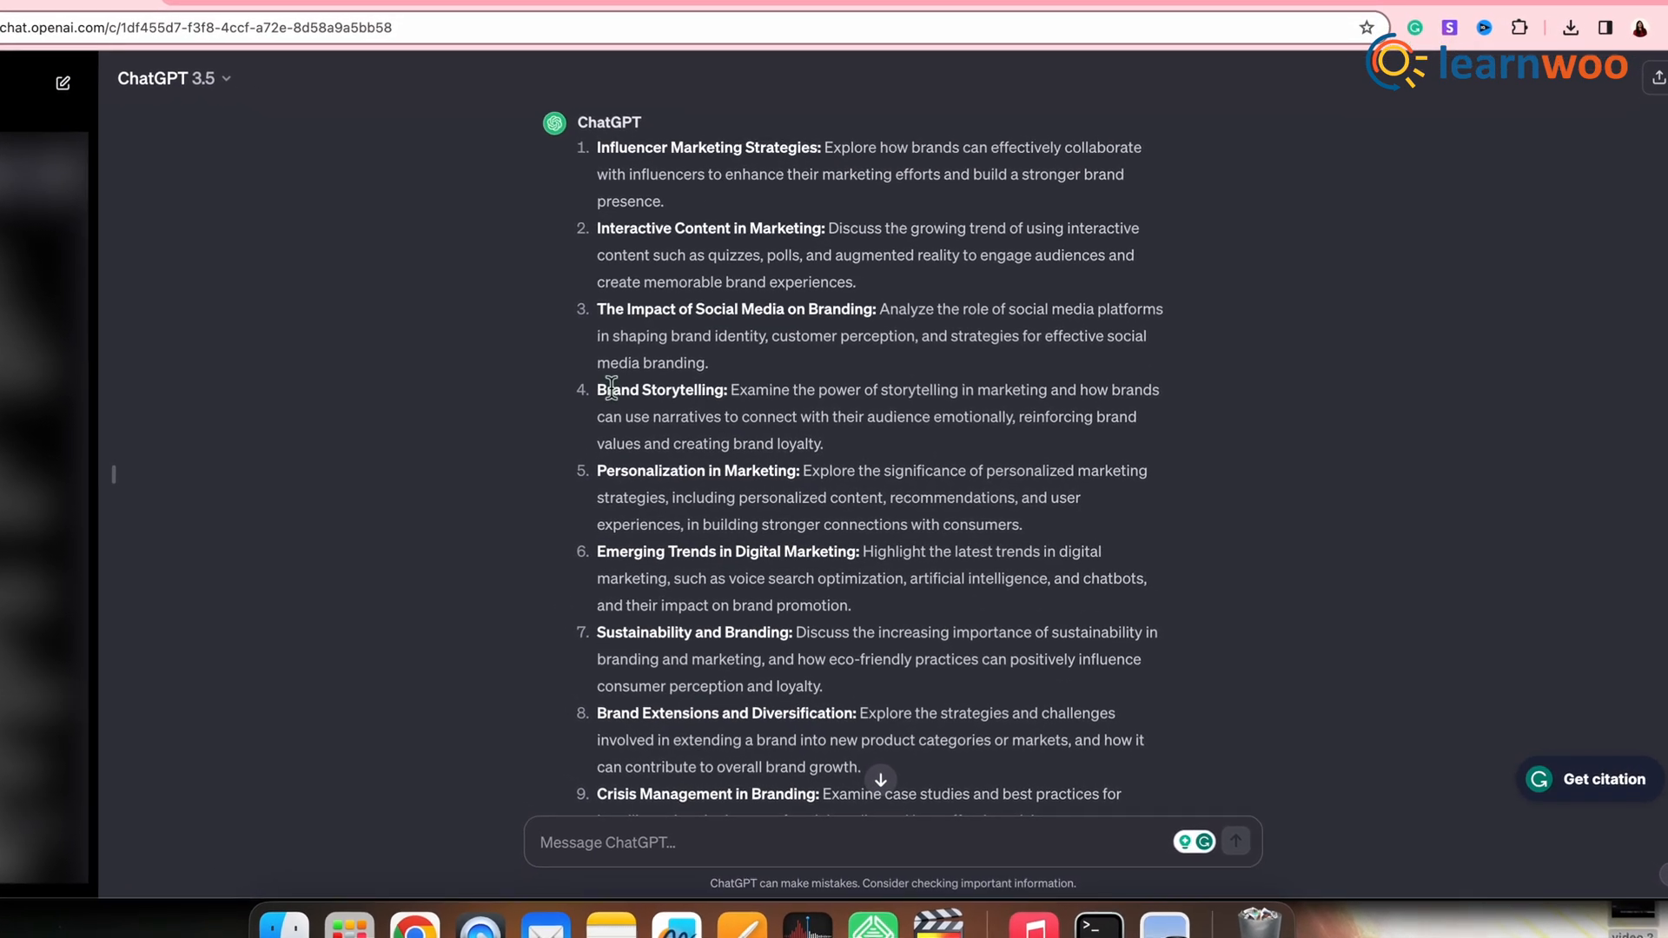
Ask ChatGPT to "Generate 5 titles out of this topic" using the selected Brand Storytelling topic.
{"action": "left_click_drag", "start_coordinate": [597, 390], "coordinate": [813, 443]}
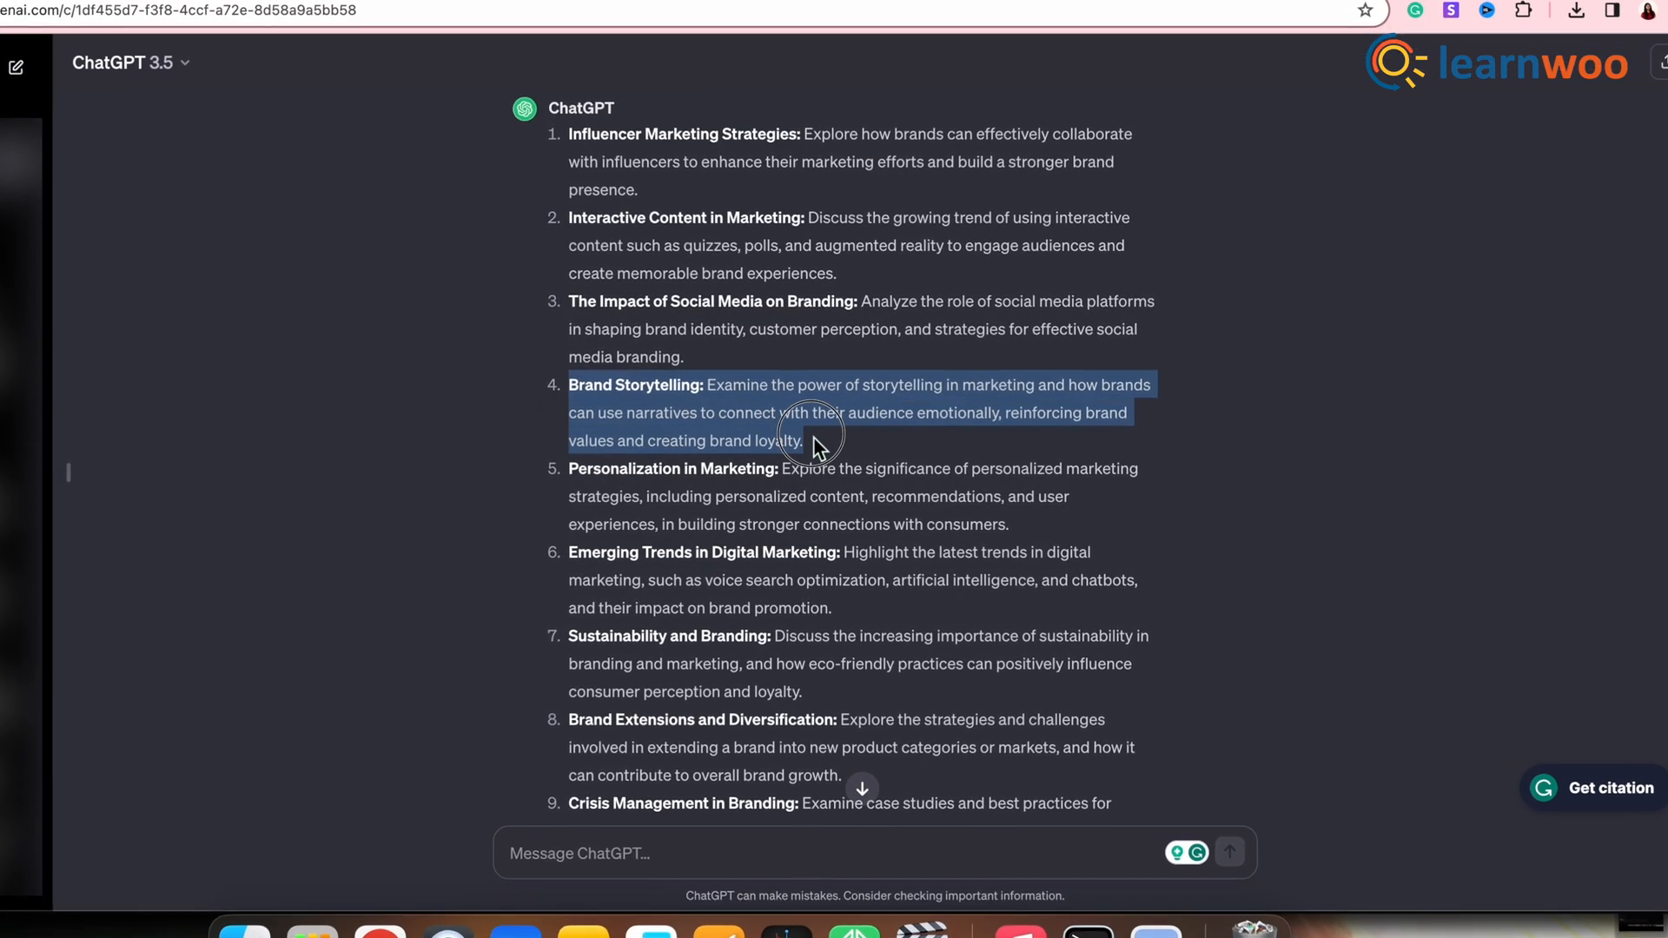
{"action": "scroll", "scroll_direction": "down", "scroll_amount": 3}
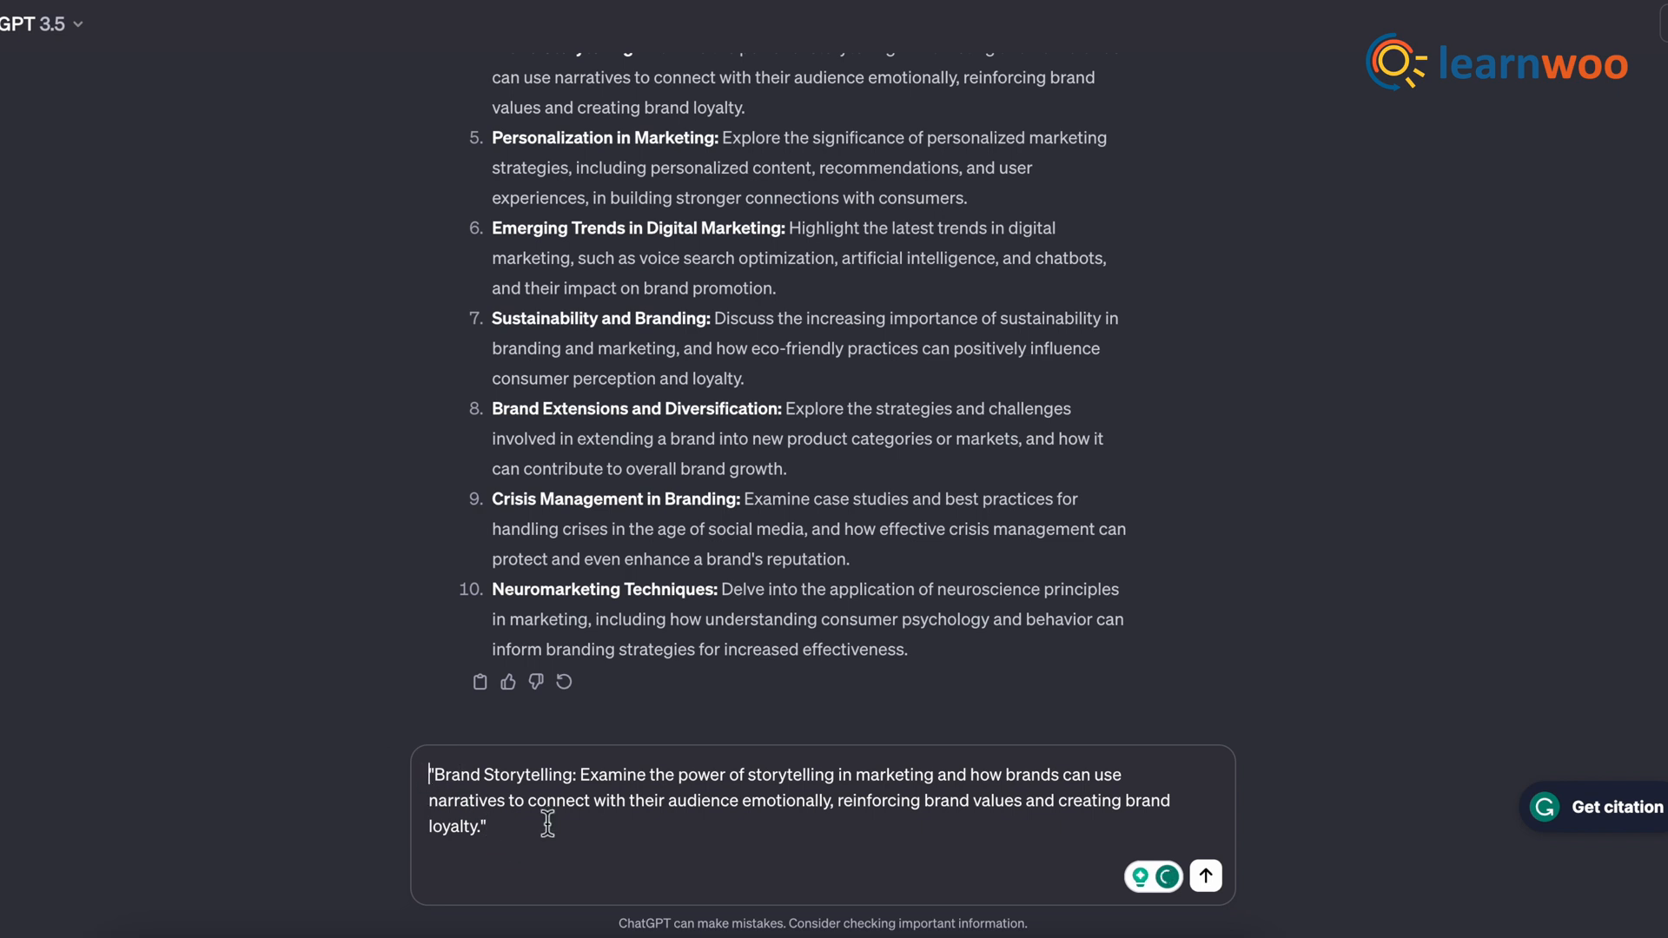
{"action": "type", "text": "Generate 5 titles out of this topic"}
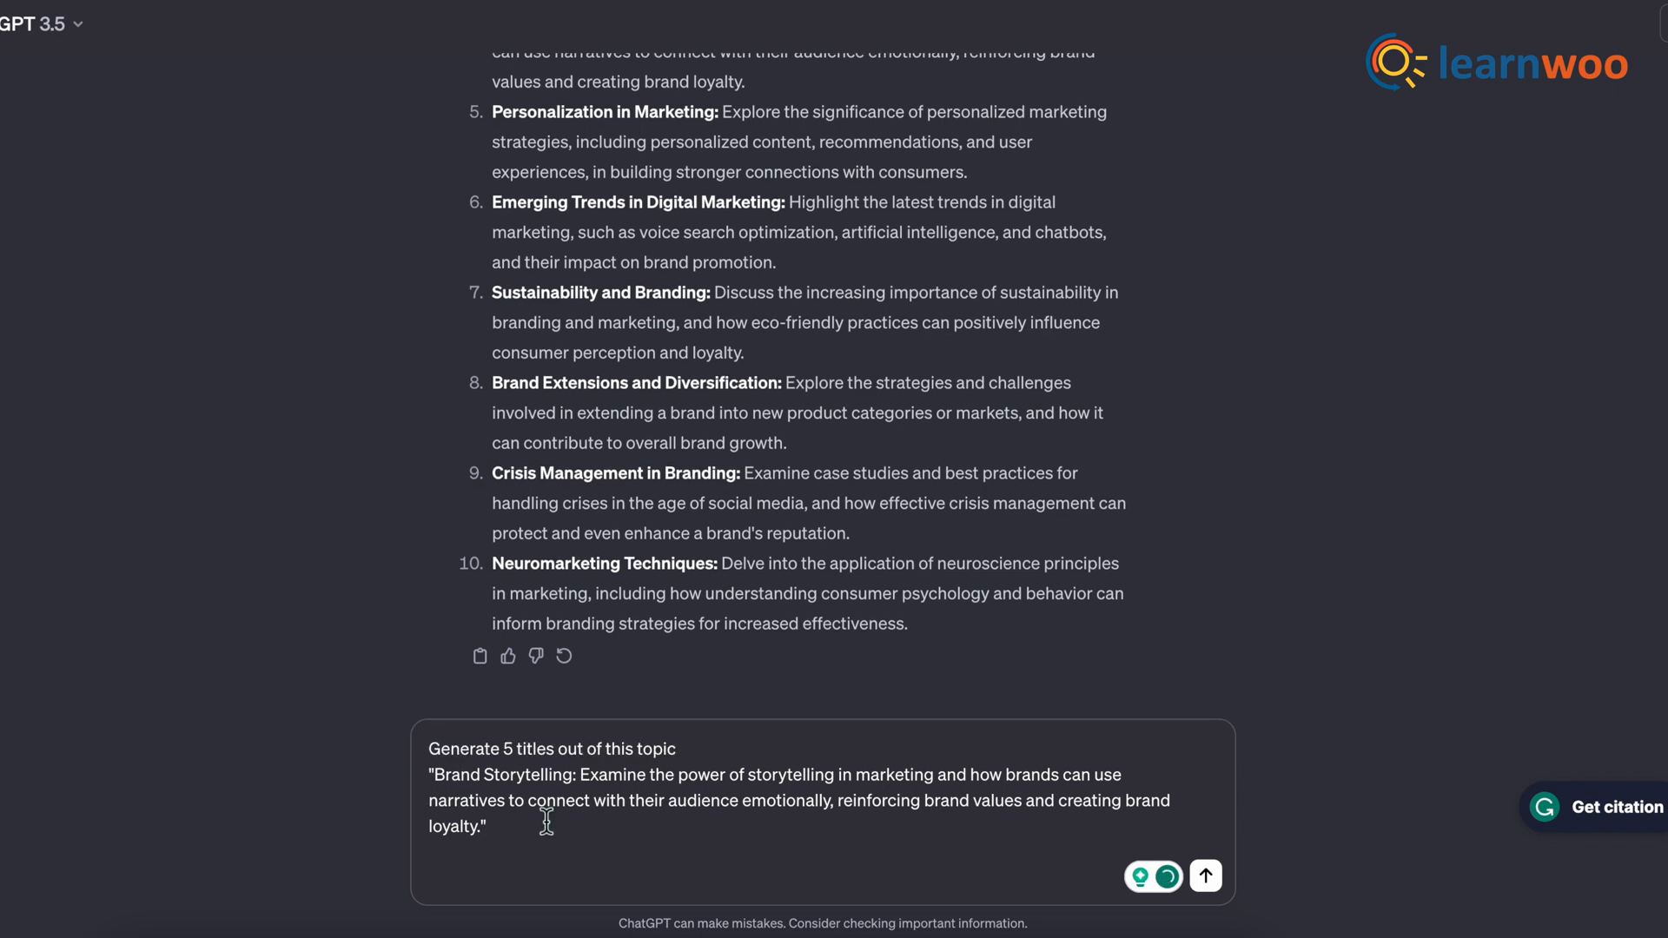
{"action": "left_click", "coordinate": [1206, 876]}
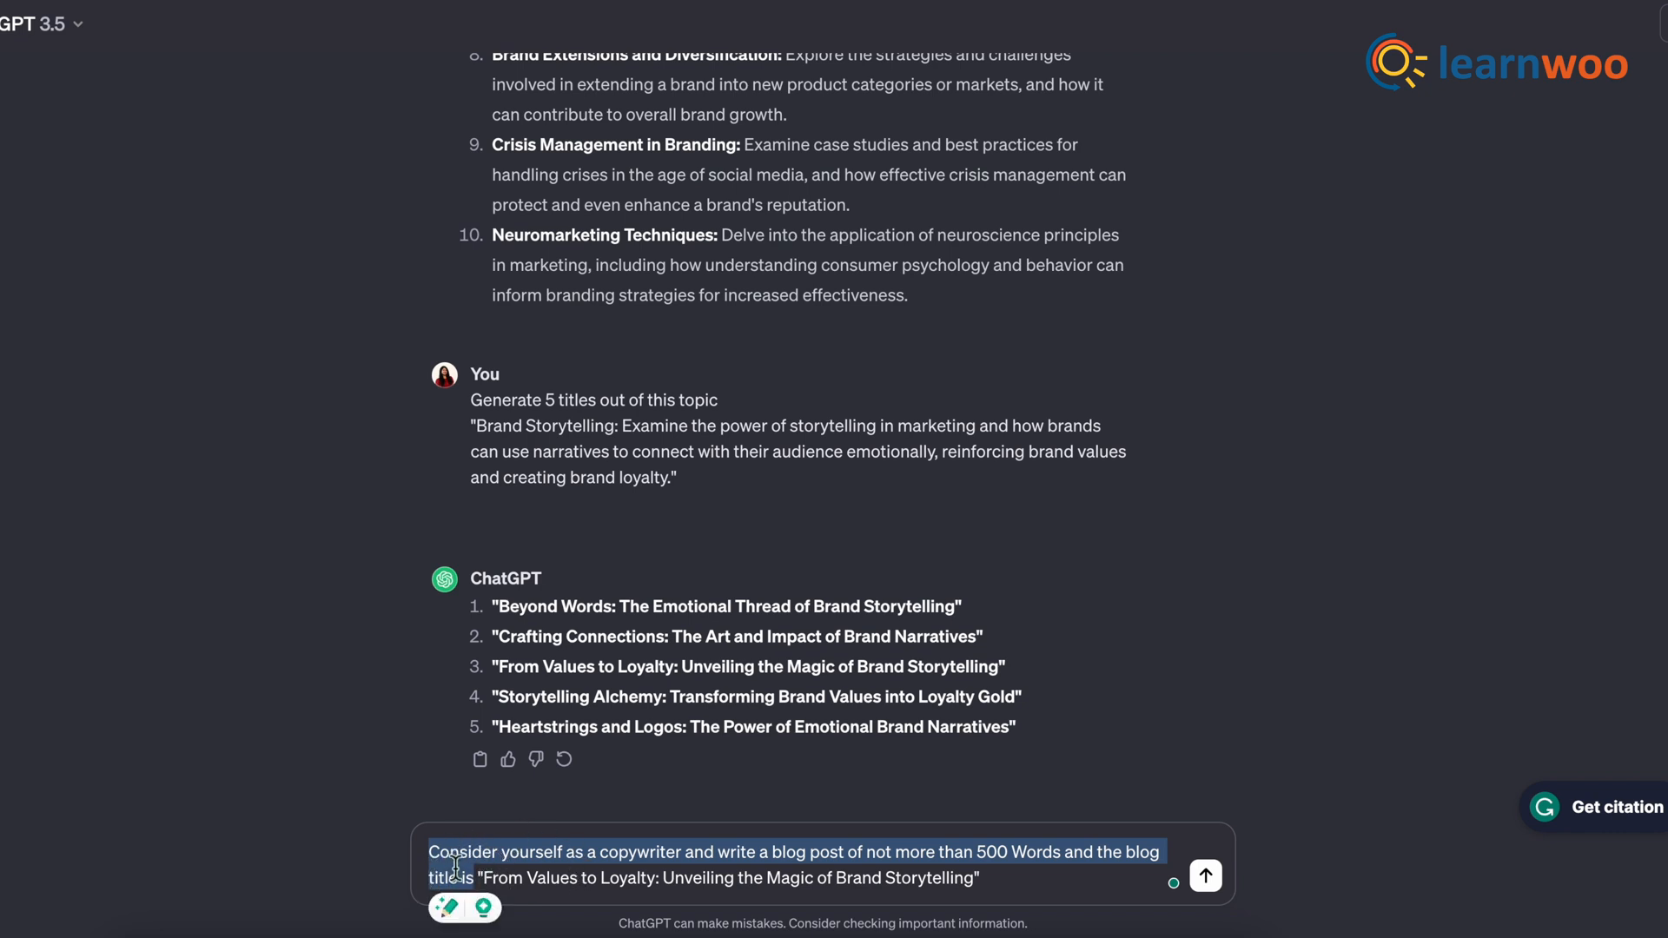
Send the copywriter prompt for a 500-word post on "From Values to Loyalty: Unveiling the Magic of Brand Storytelling".
{"action": "left_click", "coordinate": [486, 893]}
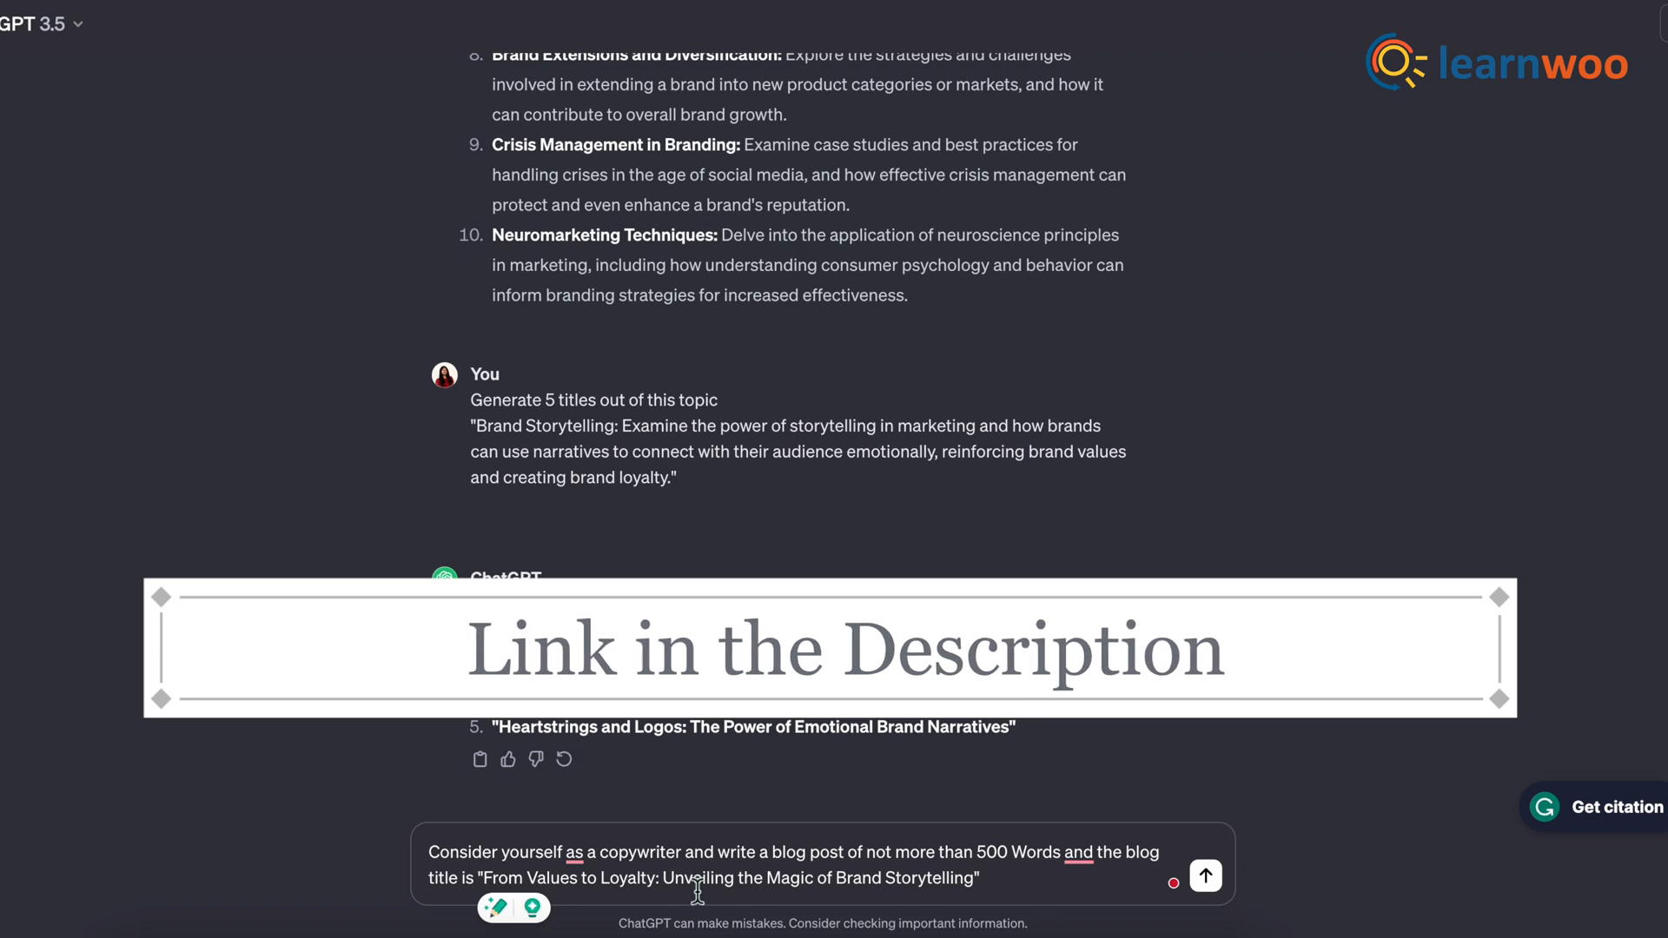
{"action": "left_click", "coordinate": [1204, 875]}
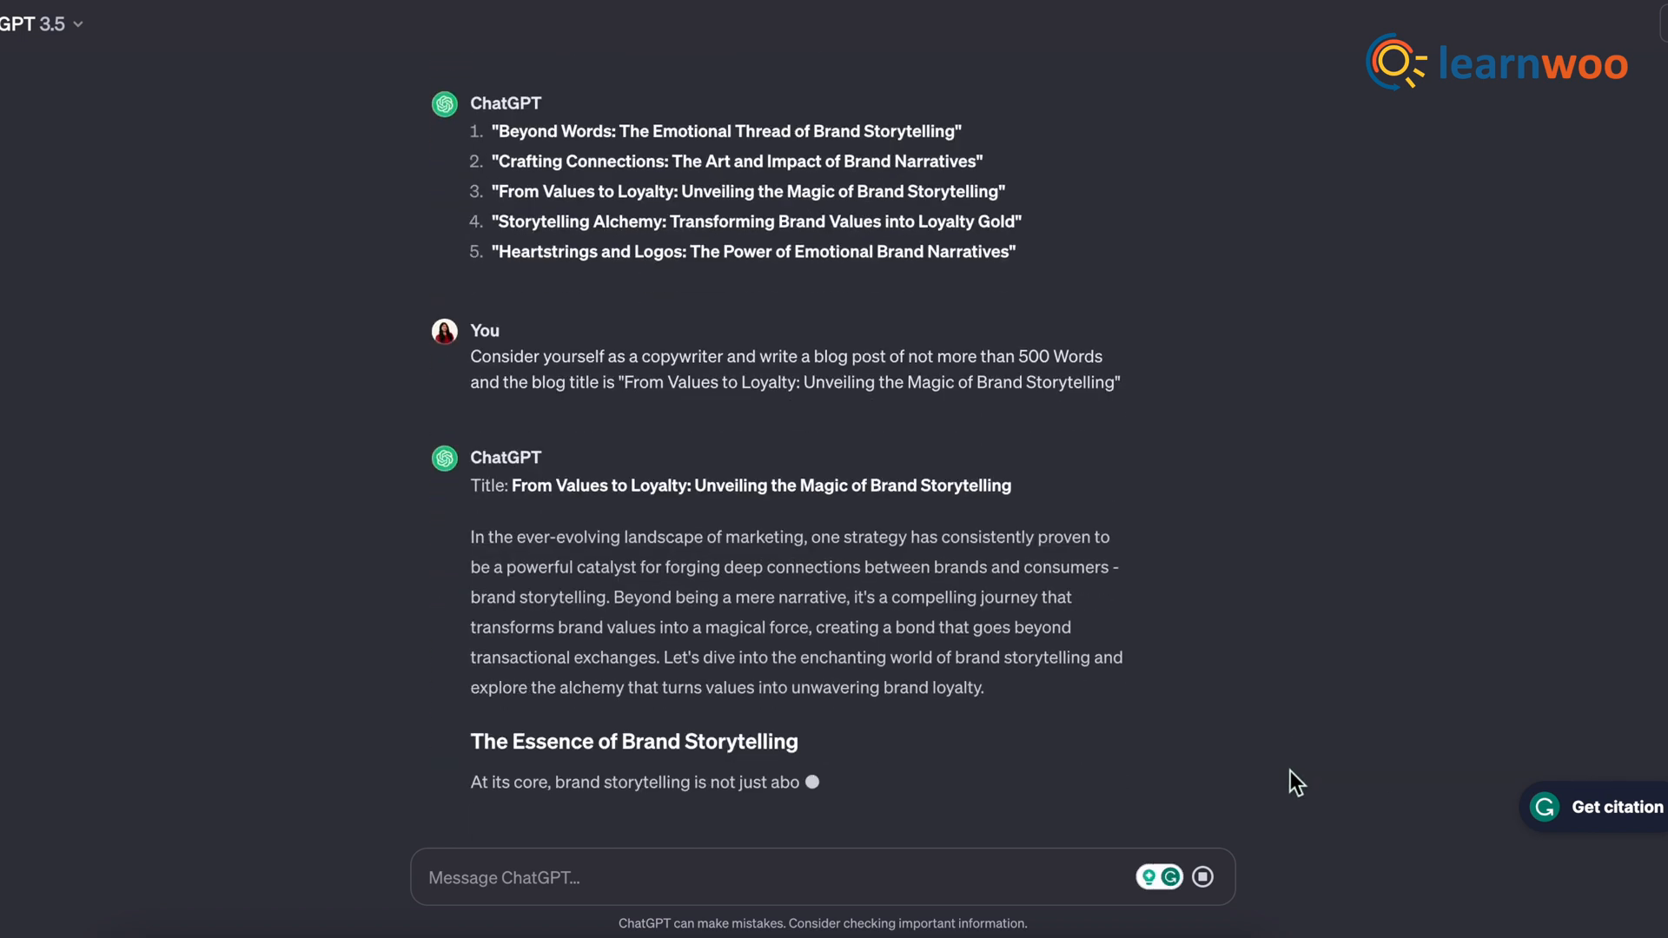
{"action": "scroll", "scroll_direction": "down", "scroll_amount": 3}
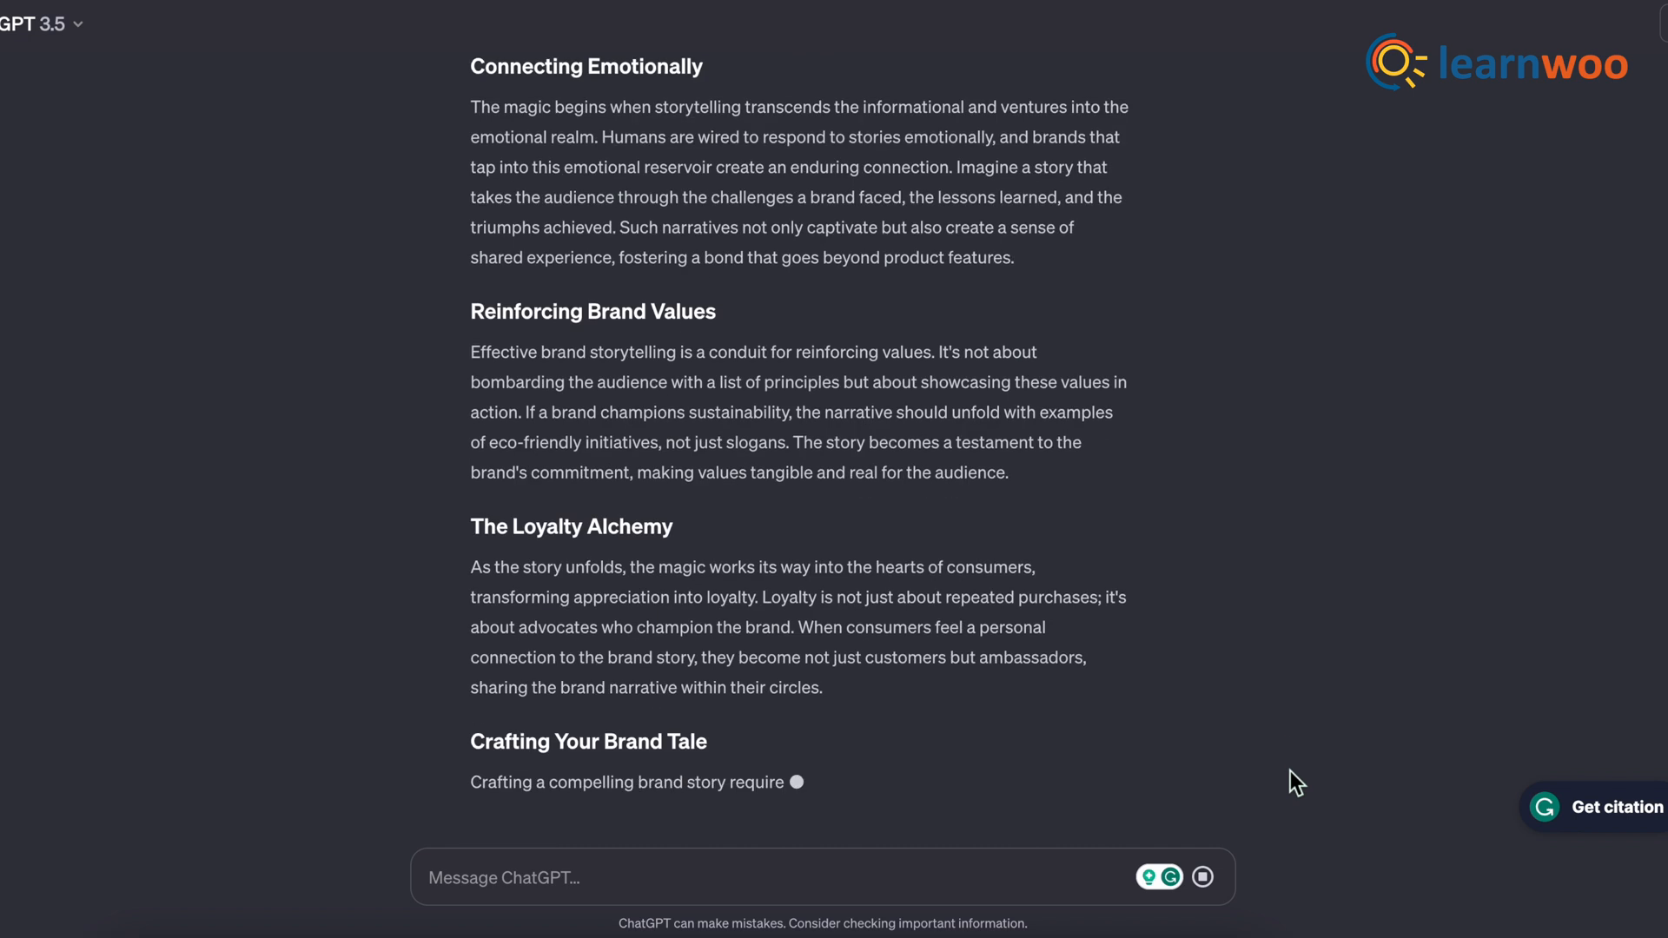
{"action": "scroll", "scroll_direction": "down", "scroll_amount": 3}
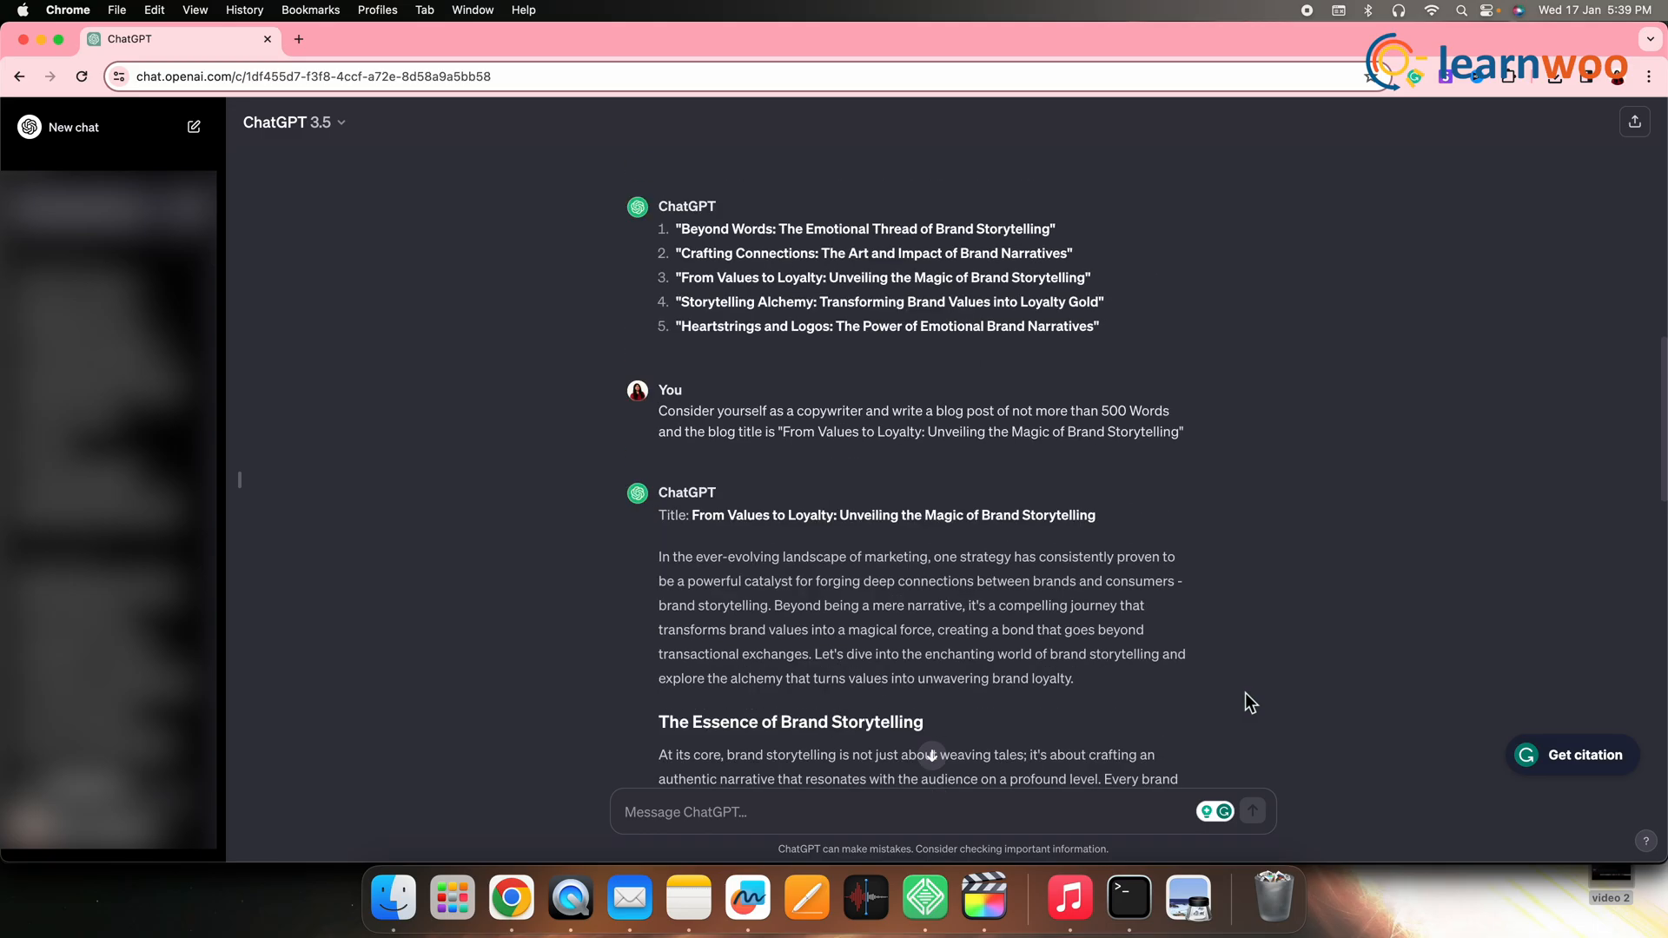
Create a new Grammarly document named Blog Test and paste the copied post into it.
{"action": "scroll", "scroll_direction": "down", "scroll_amount": 3}
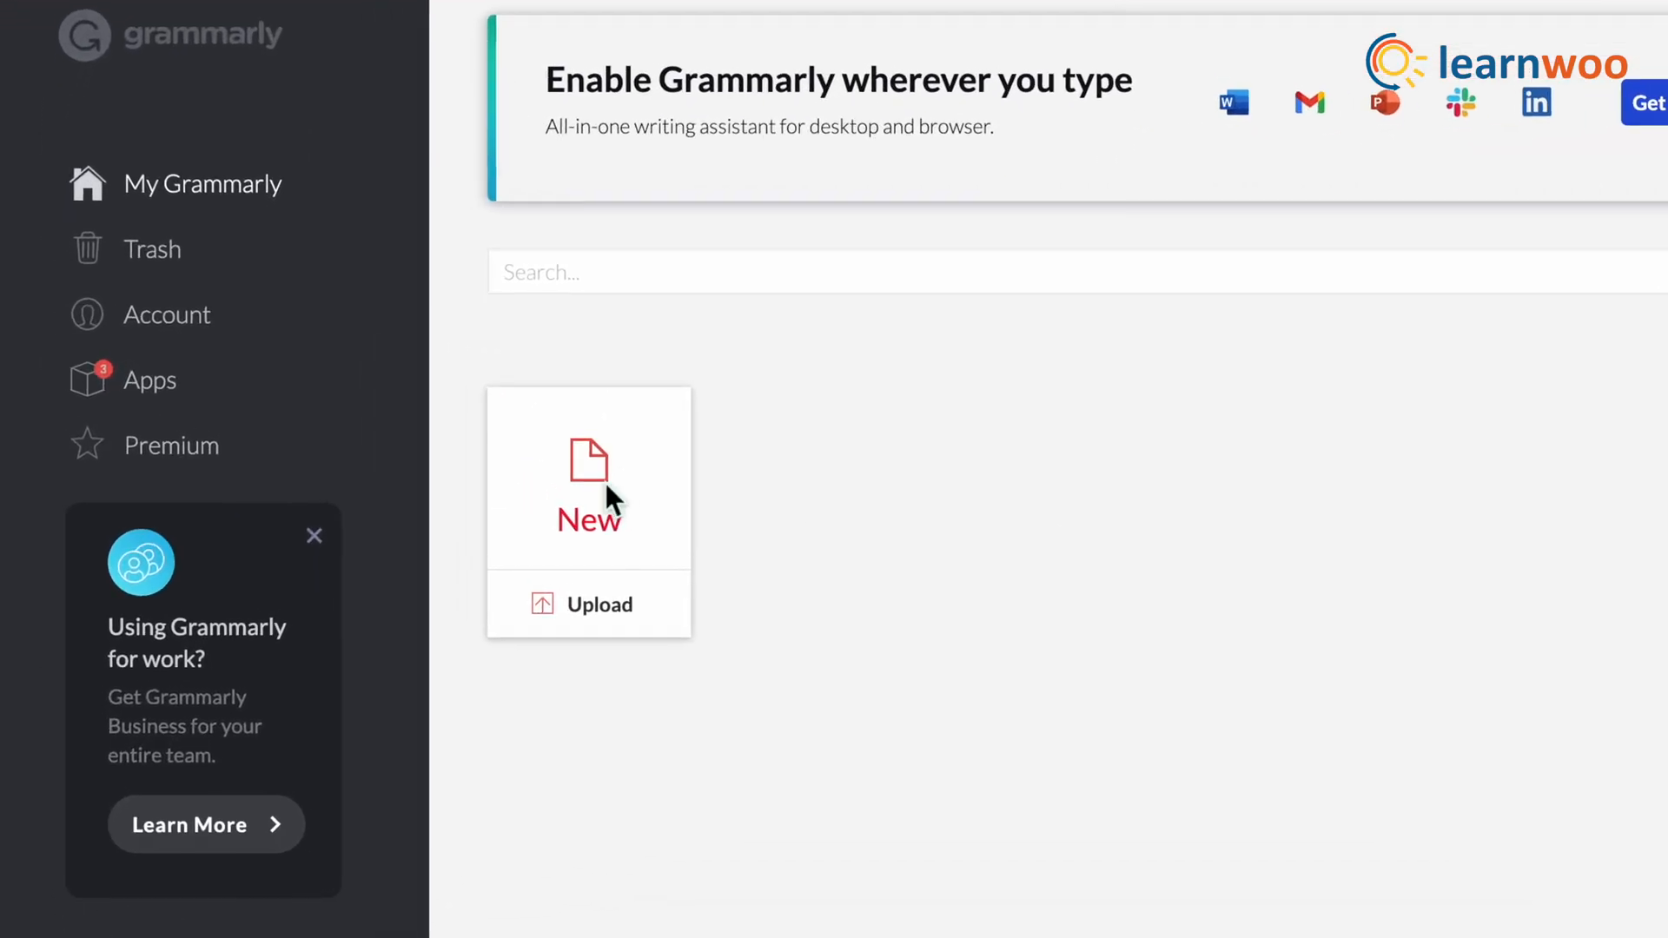
{"action": "left_click", "coordinate": [588, 486]}
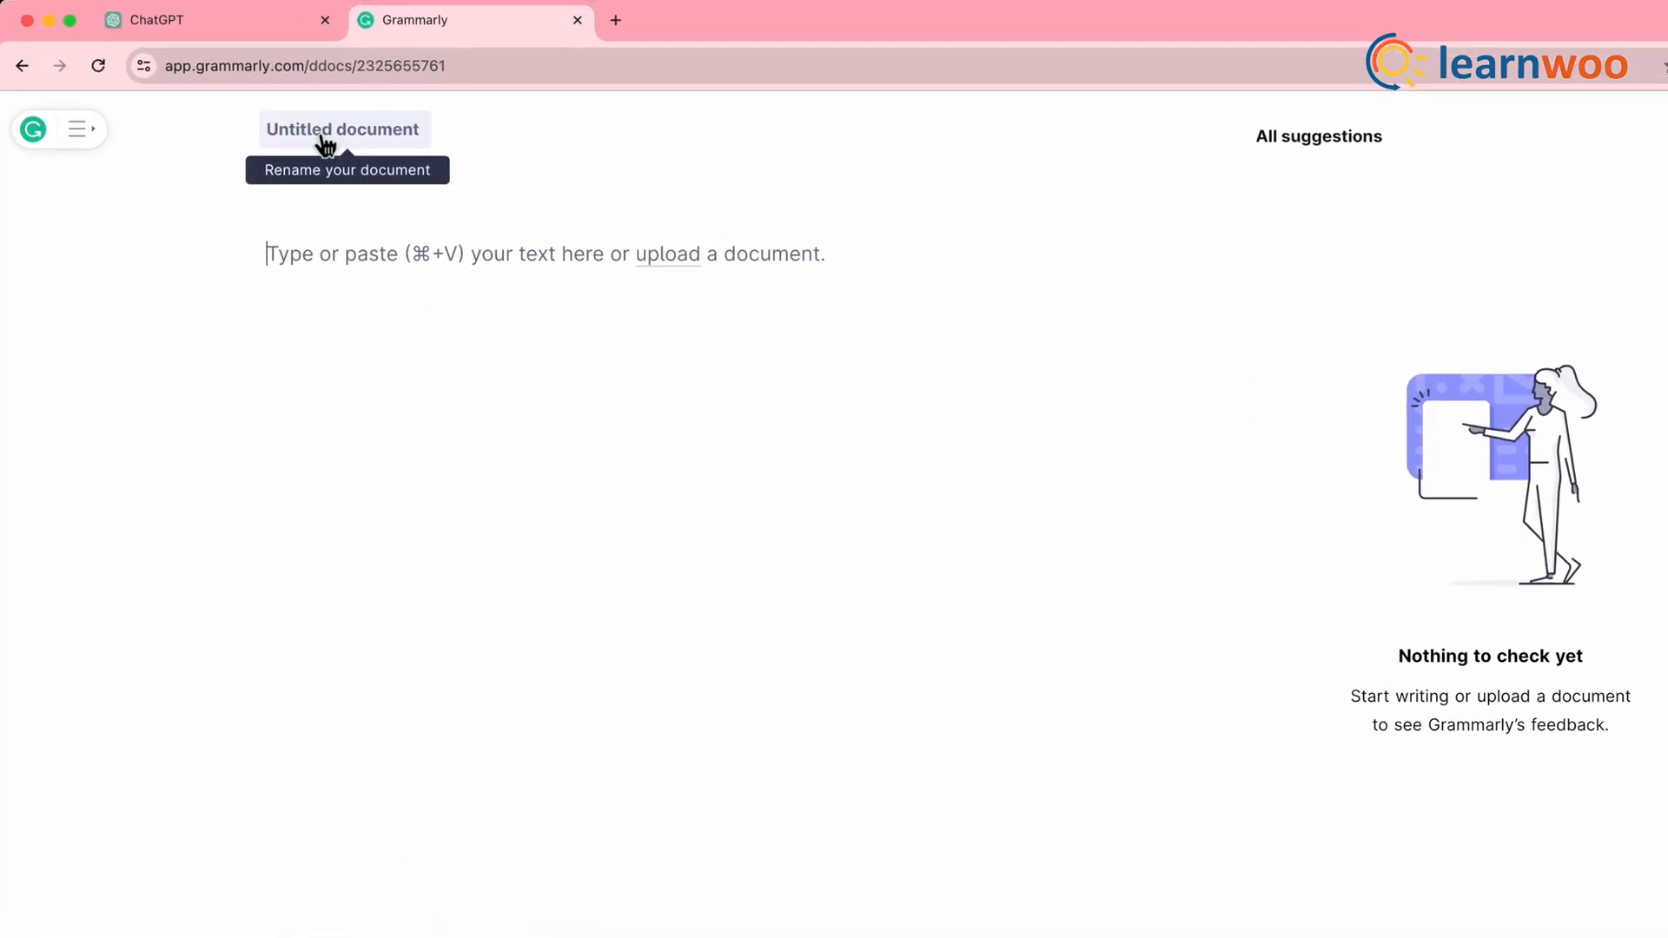
{"action": "type", "text": "Blog T"}
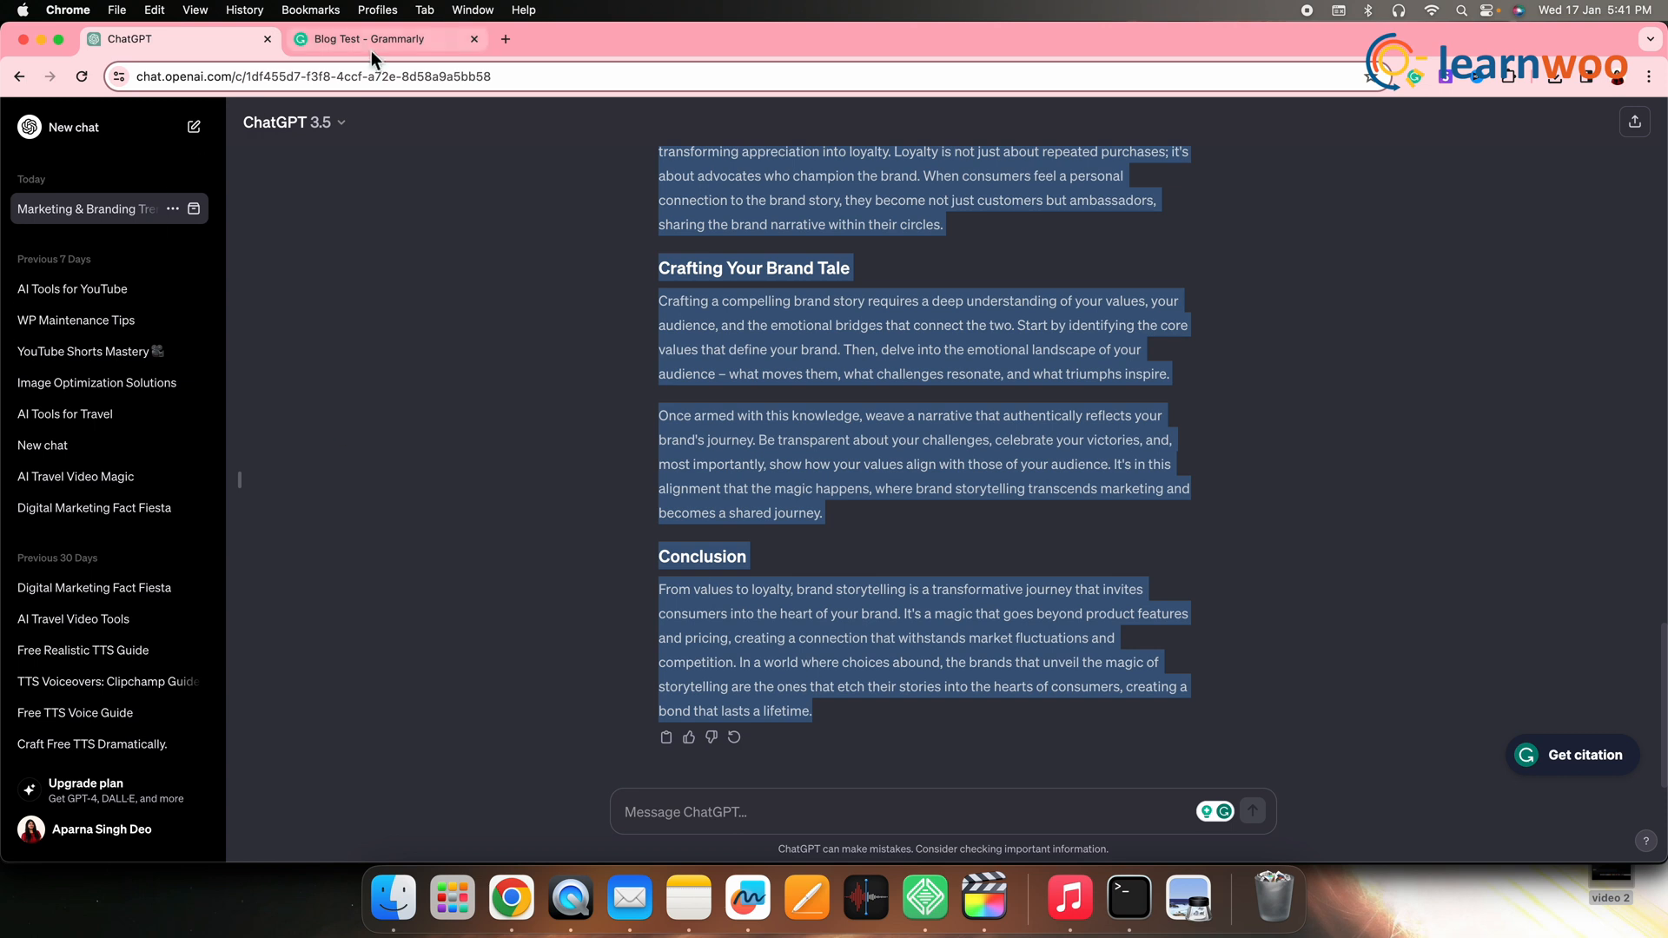
{"action": "left_click", "coordinate": [382, 38]}
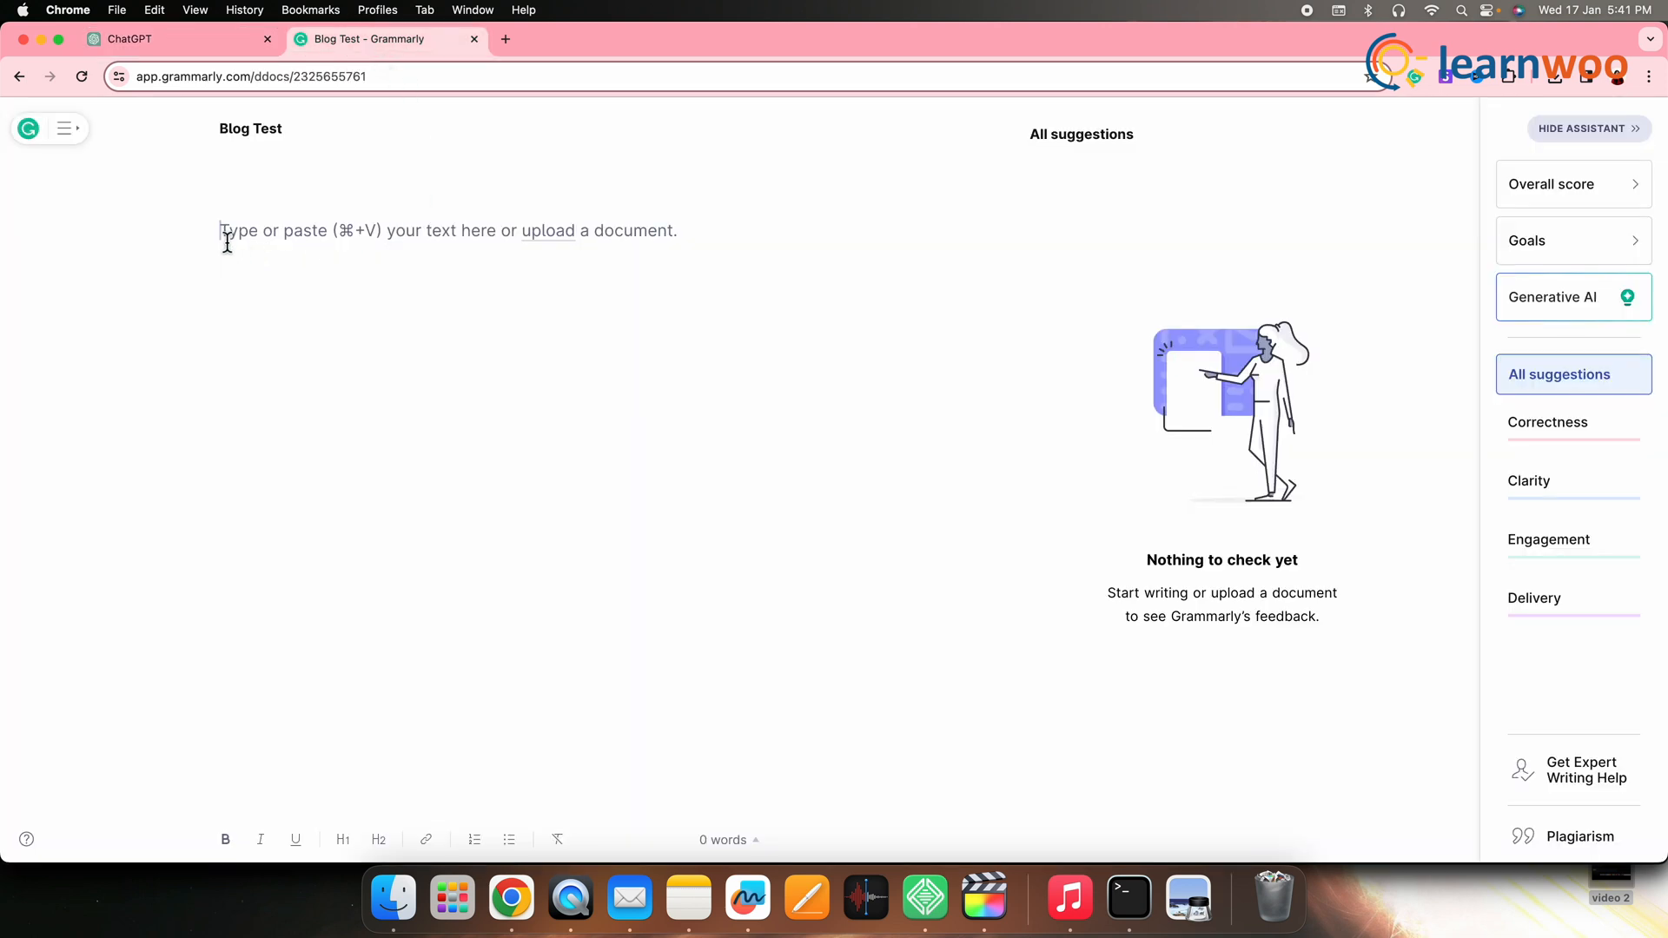
{"action": "right_click", "coordinate": [224, 235]}
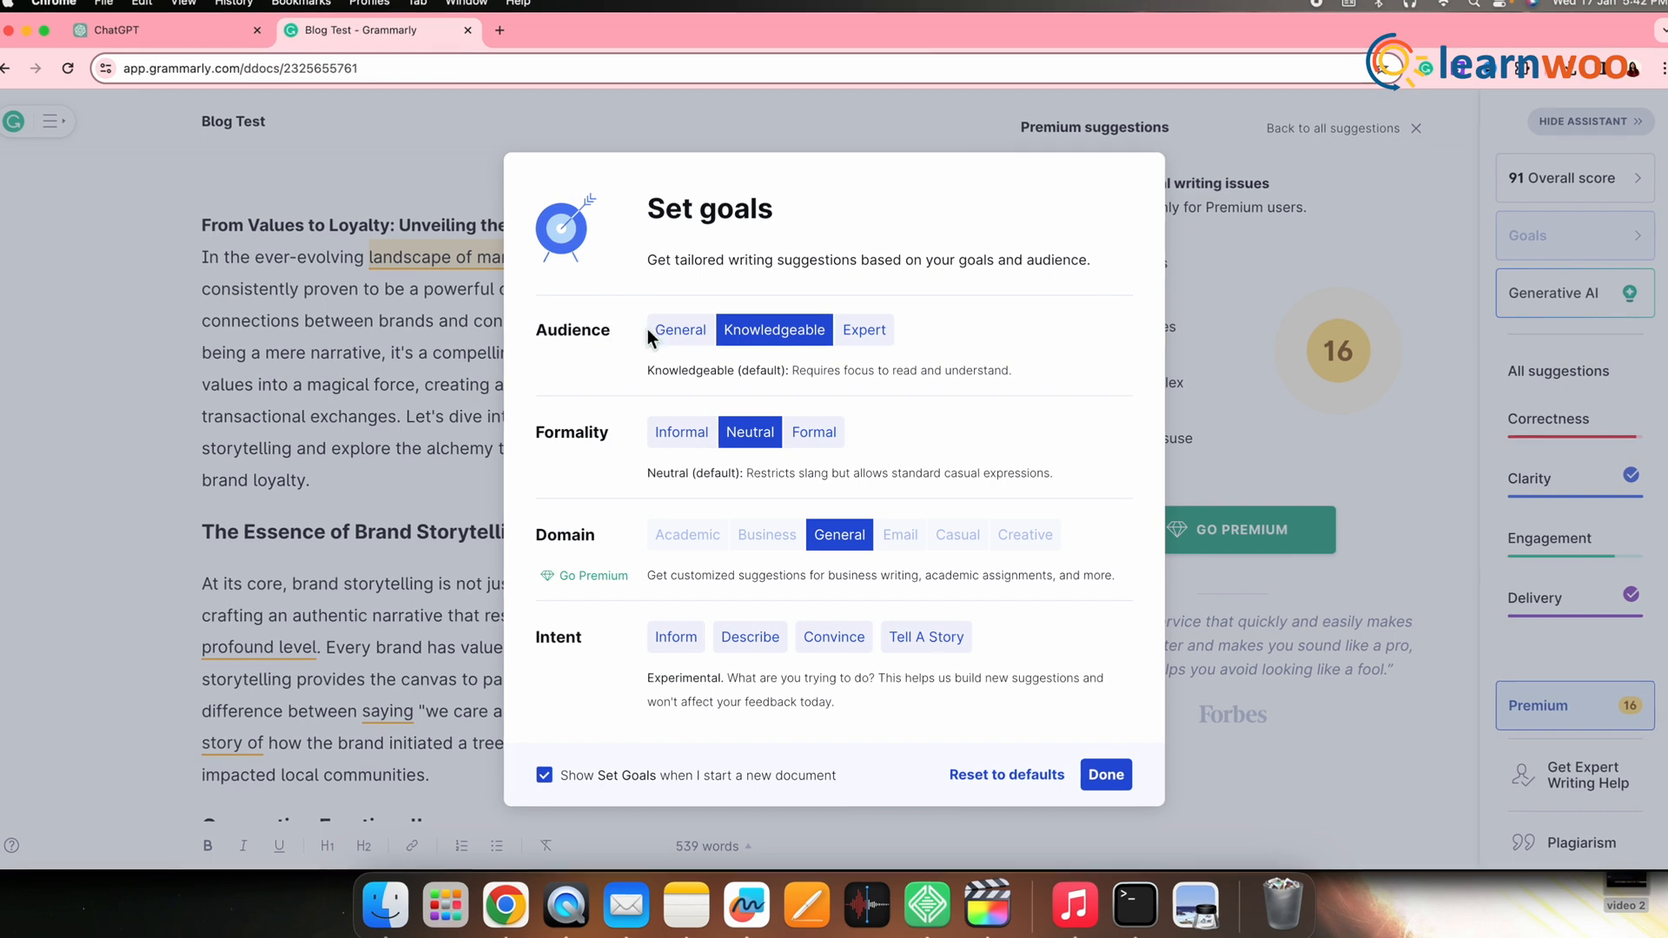
Set goals to Expert audience with Inform and Describe intents and confirm.
{"action": "left_click", "coordinate": [865, 327]}
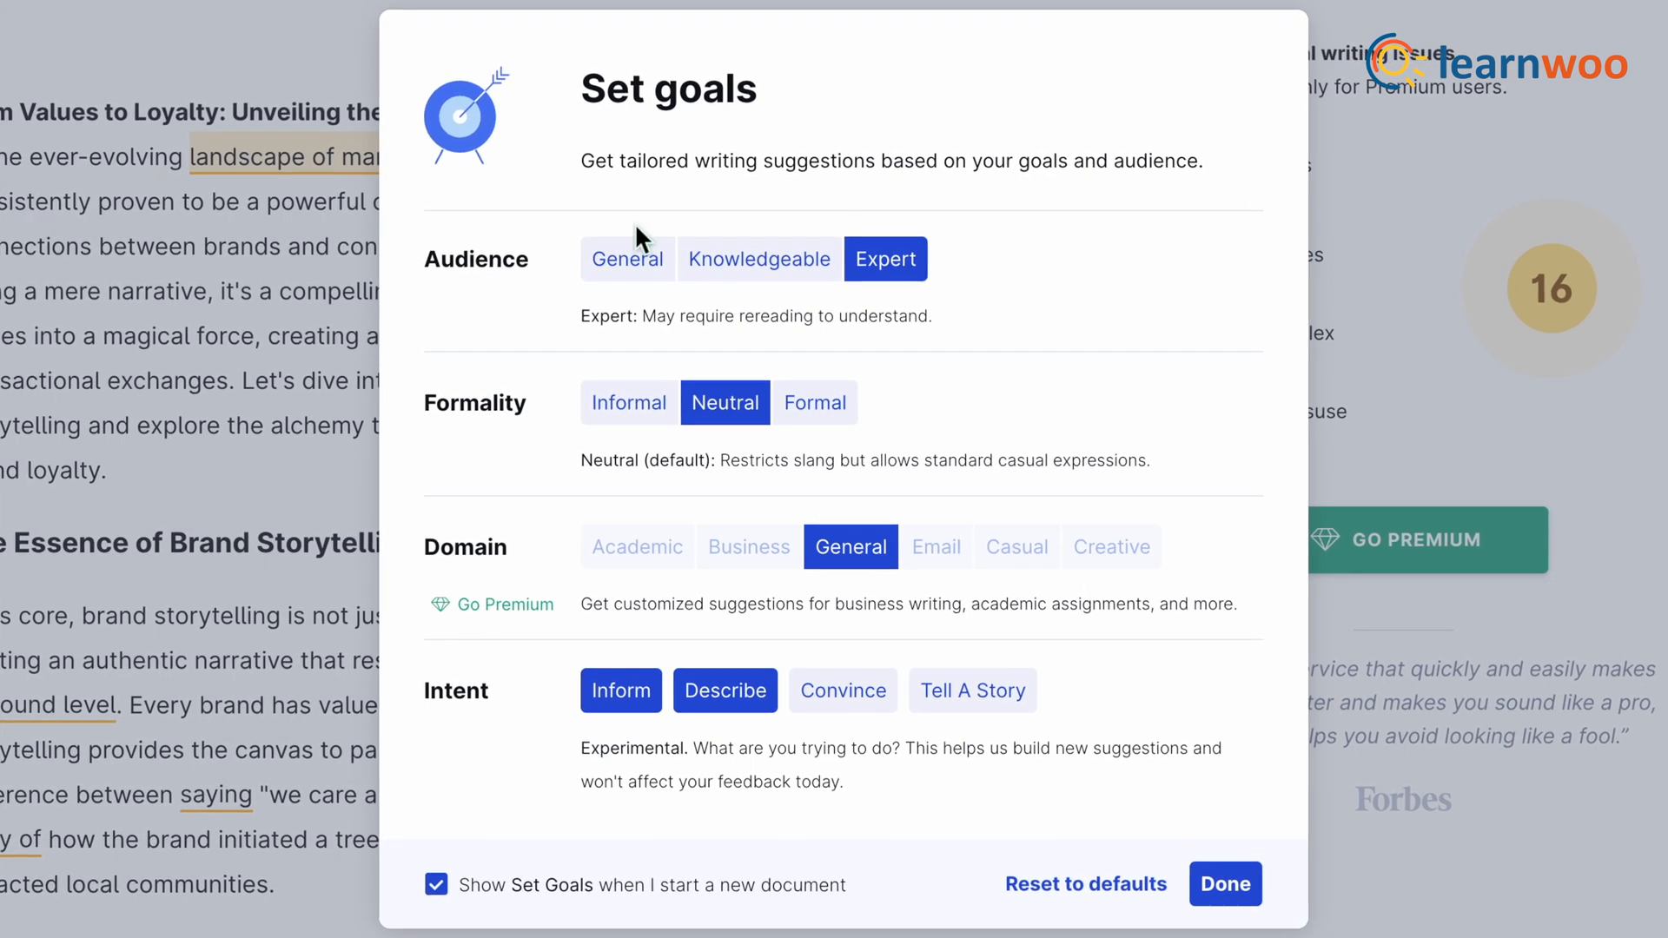
{"action": "left_click", "coordinate": [1225, 883]}
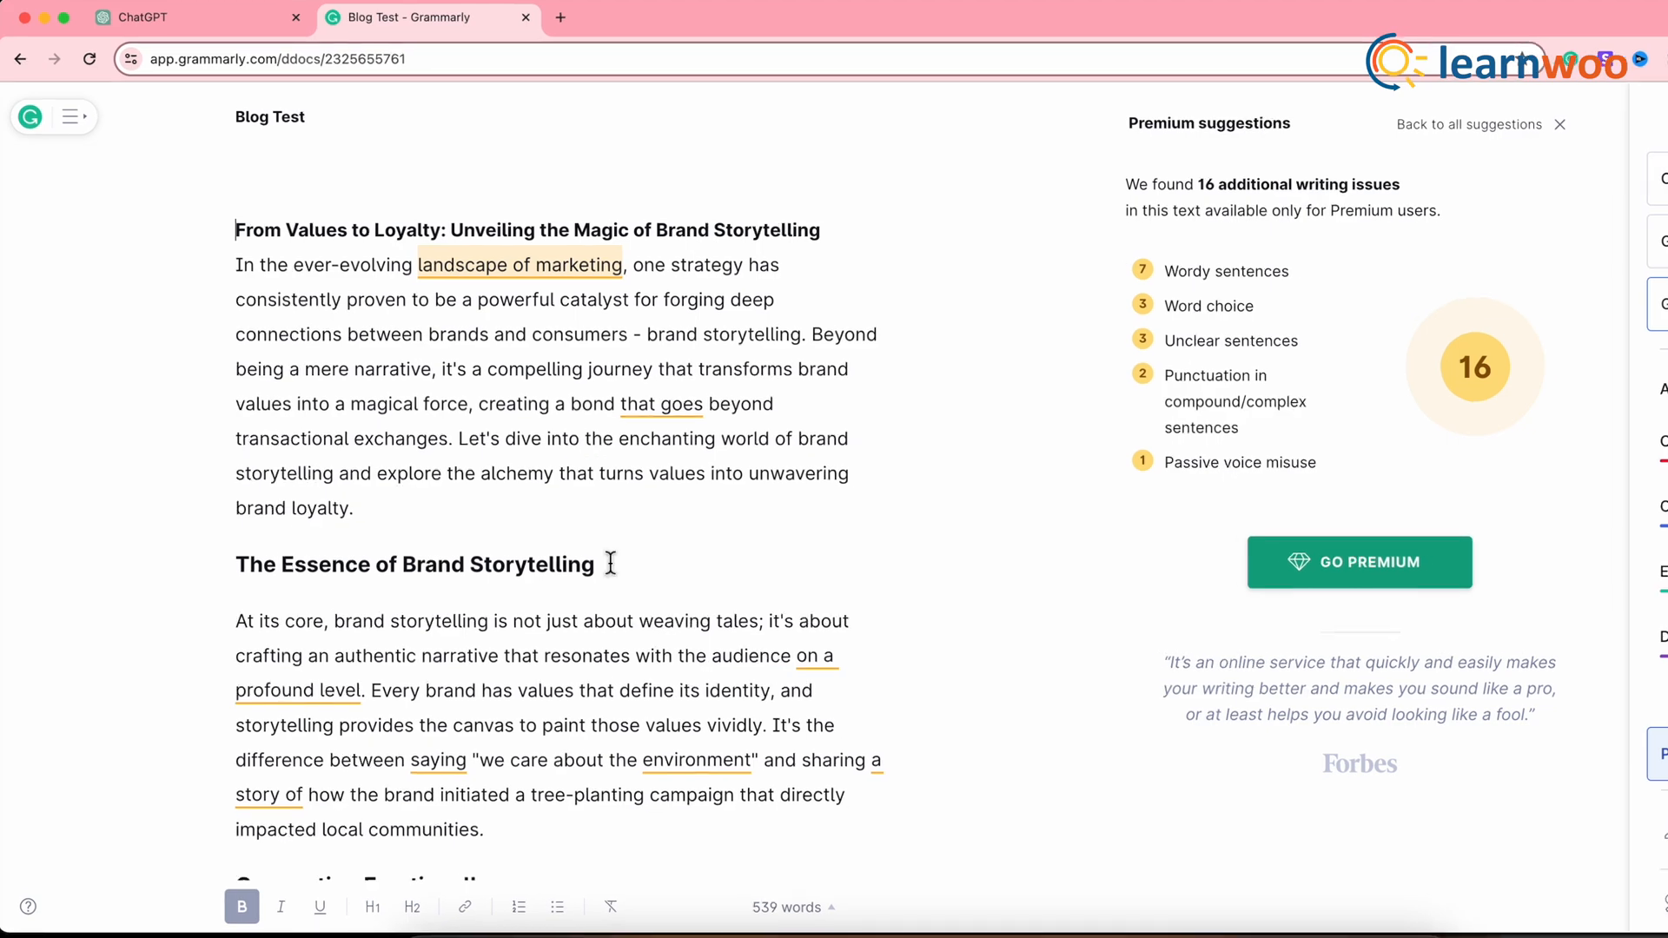
Accept the suggestion capitalizing "We" in the quoted environment phrase.
{"action": "scroll", "scroll_direction": "down", "scroll_amount": 3}
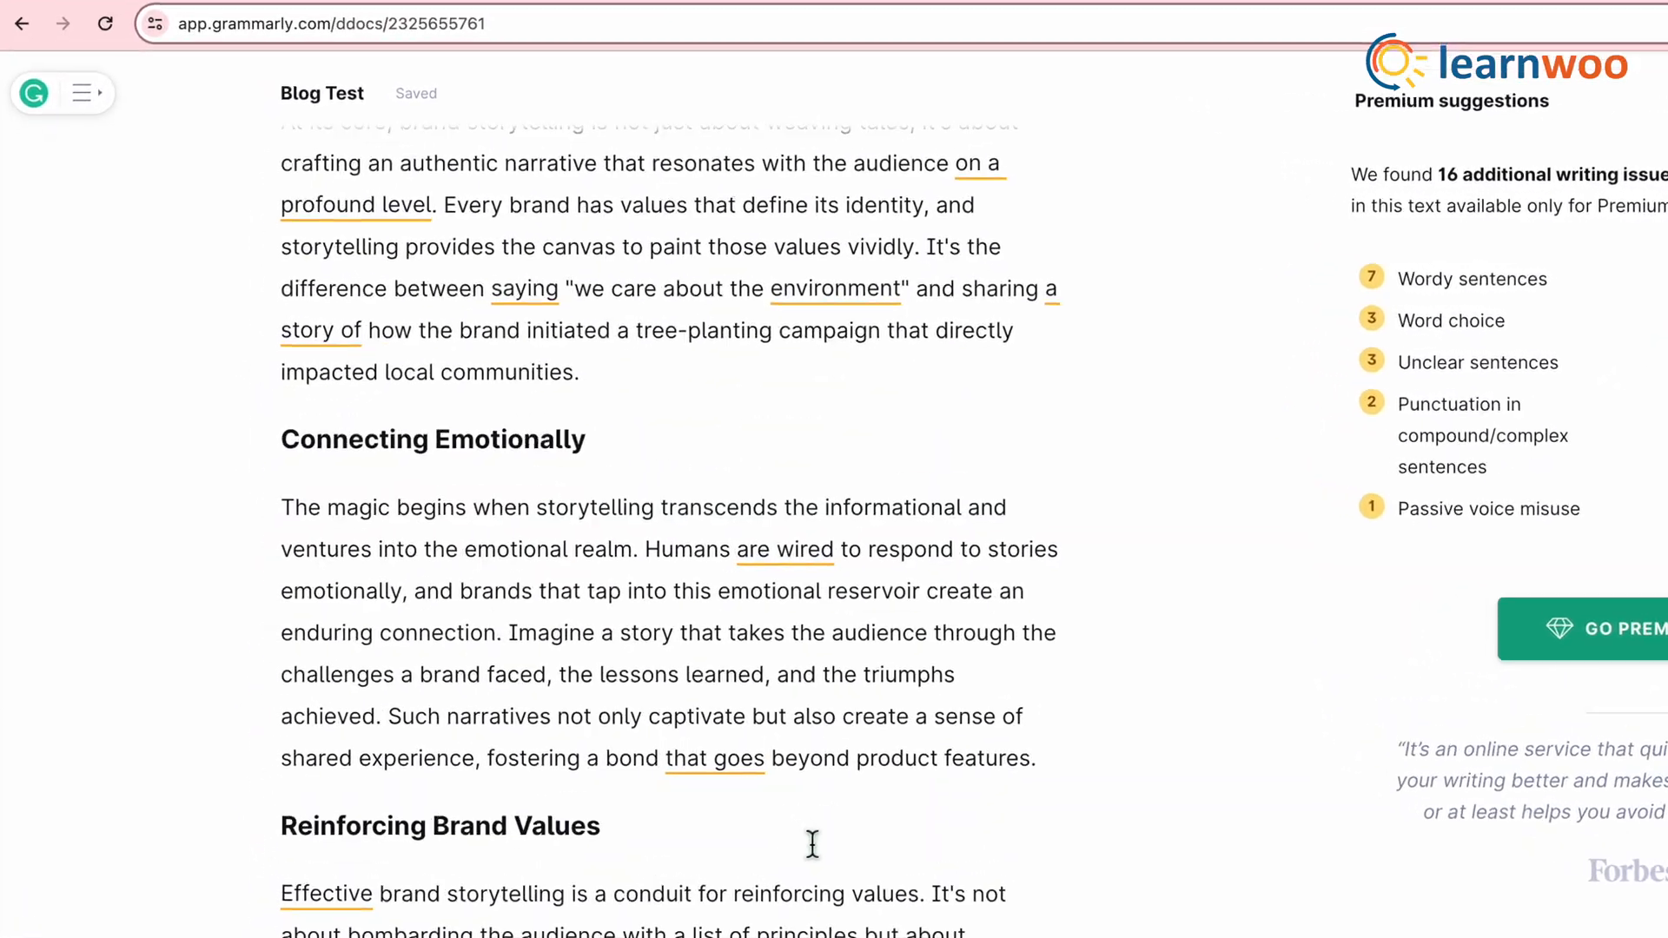
{"action": "scroll", "scroll_direction": "down", "scroll_amount": 3}
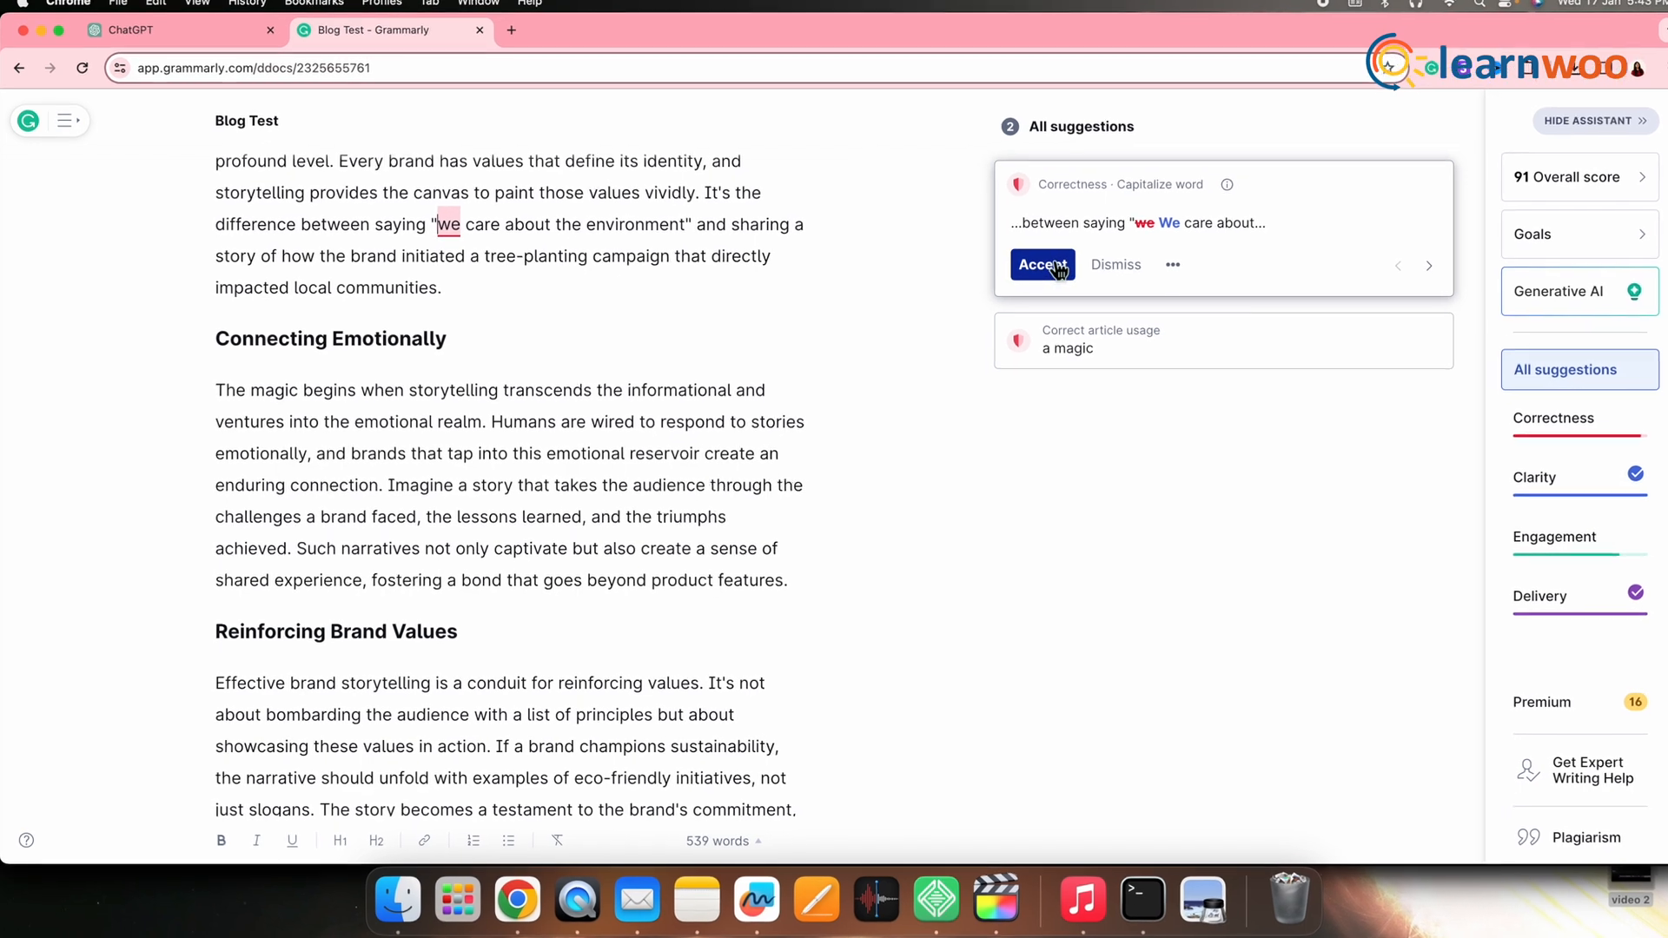
{"action": "left_click", "coordinate": [1042, 264]}
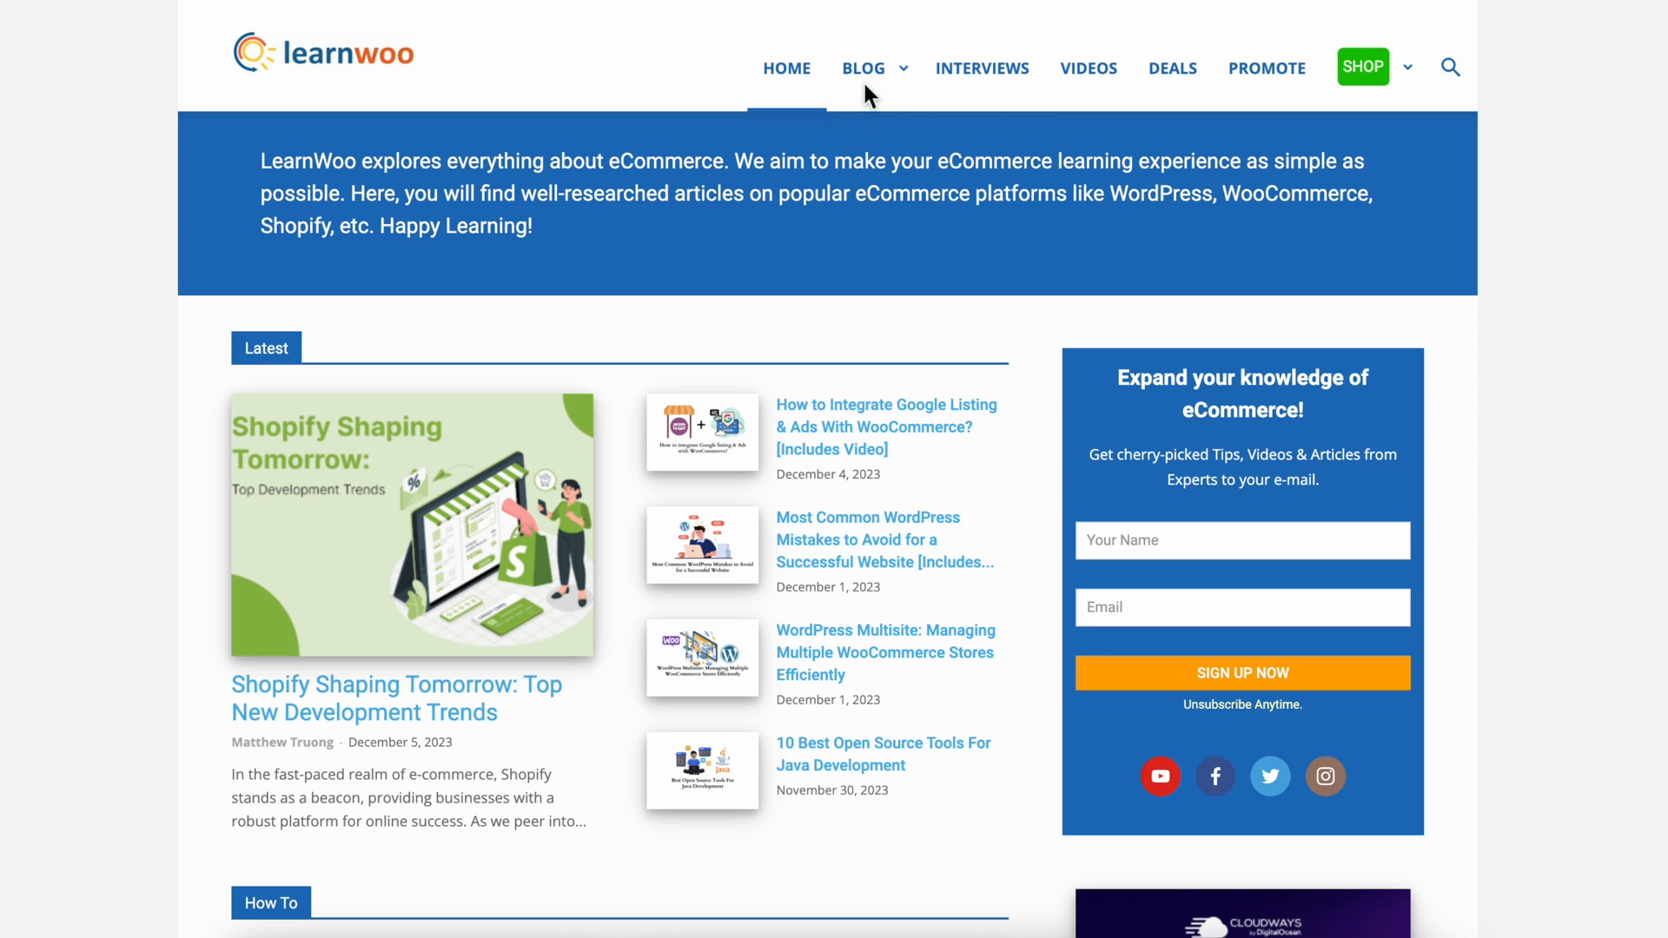
{"action": "scroll", "scroll_direction": "down", "scroll_amount": 3}
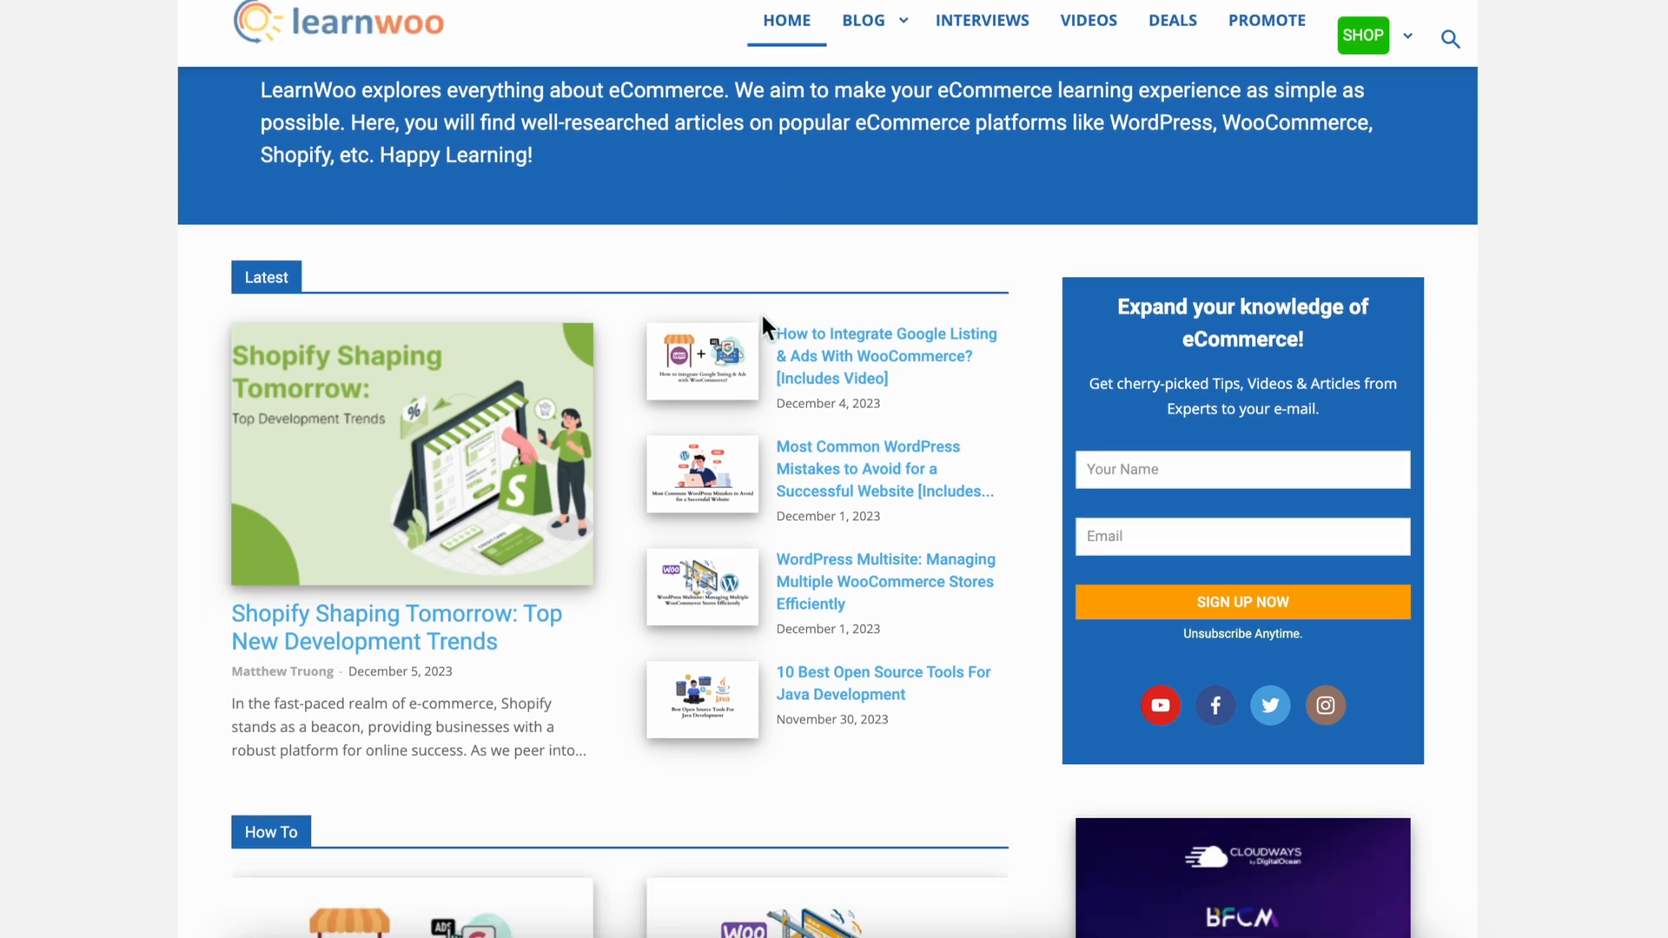
{"action": "scroll", "scroll_direction": "down", "scroll_amount": 3}
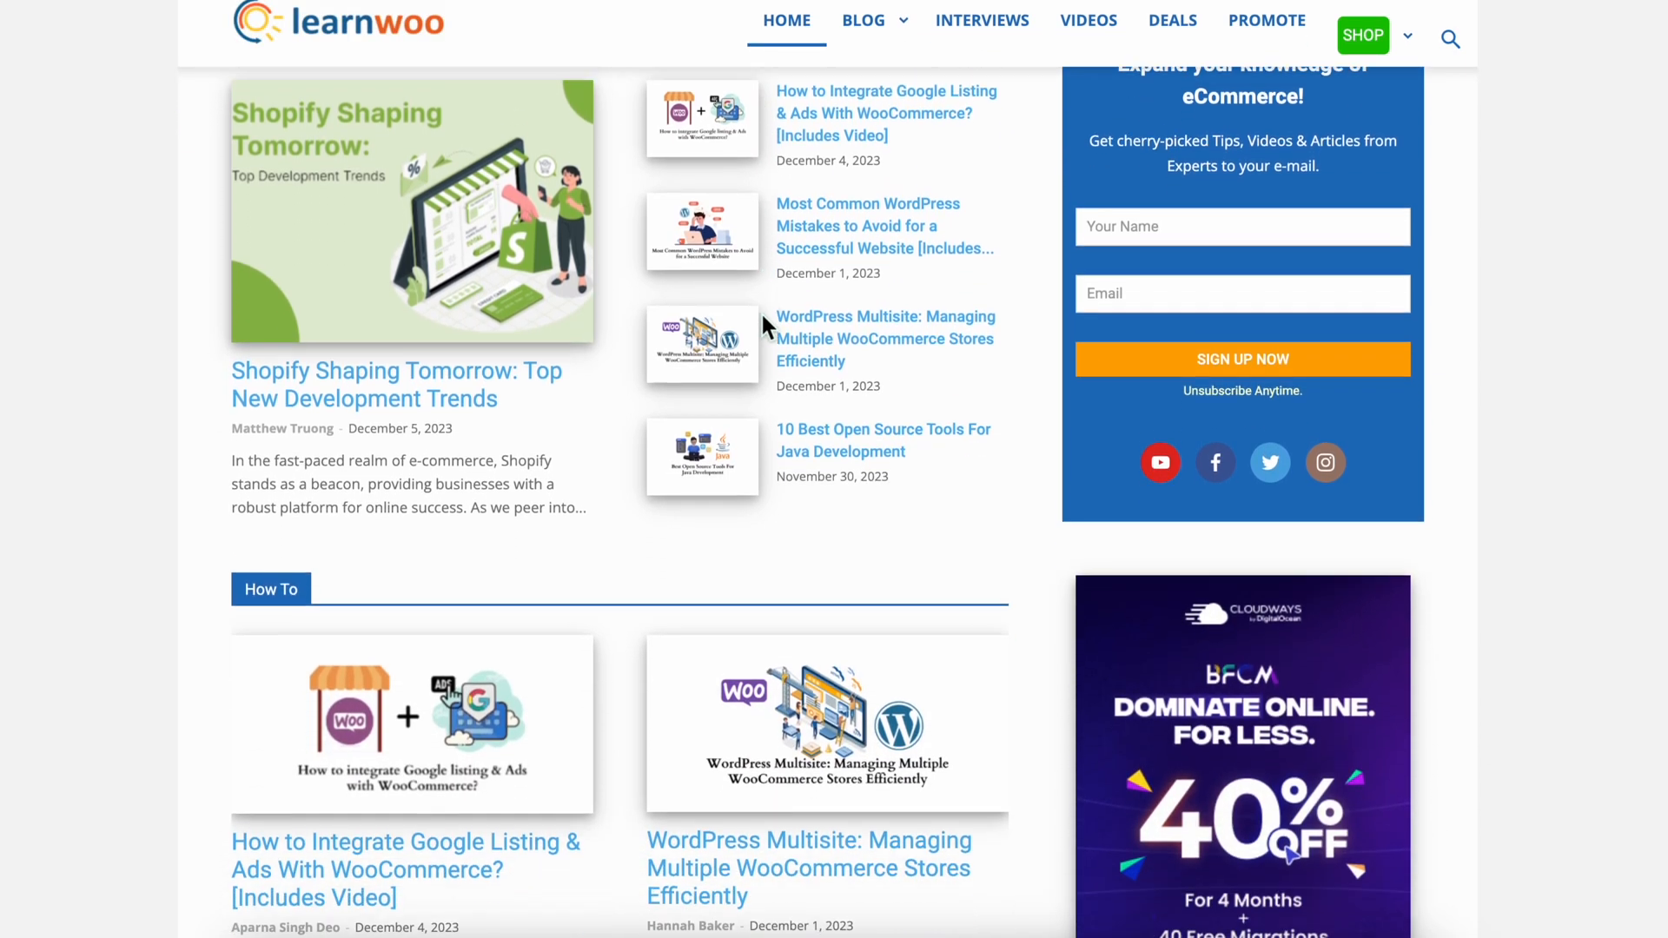